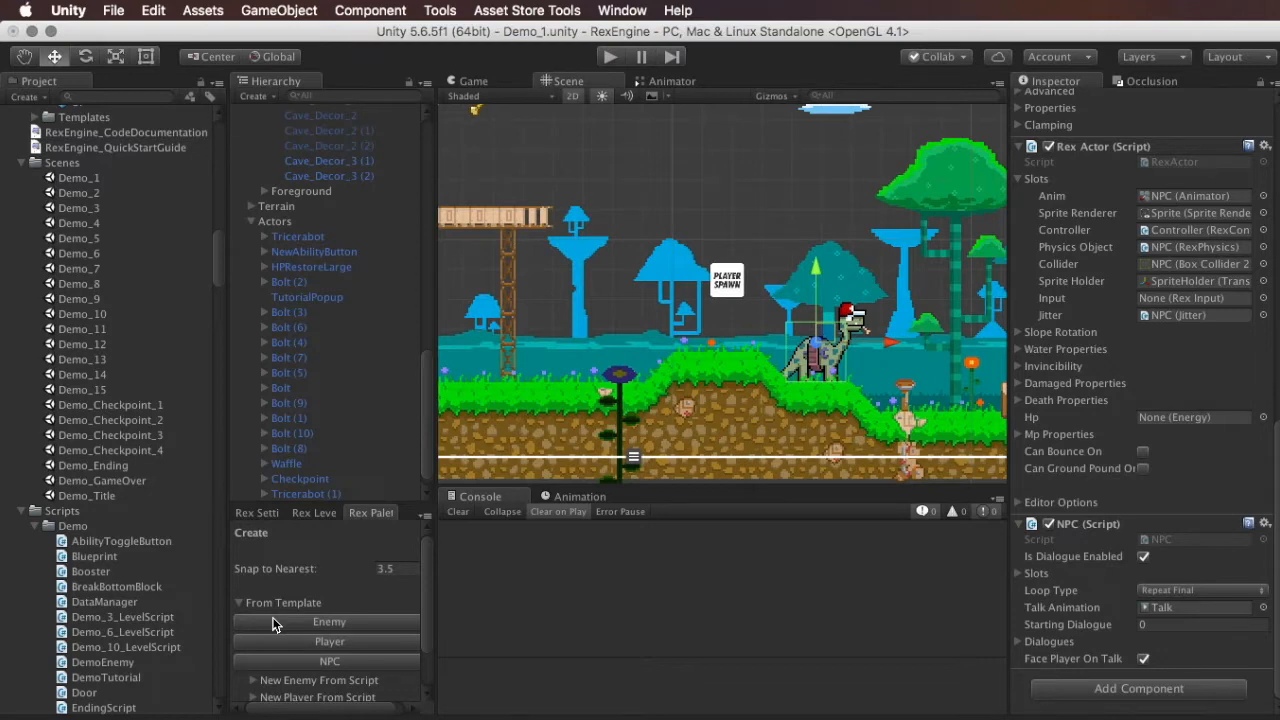
{"action": "mouse_move", "coordinate": [596, 376]}
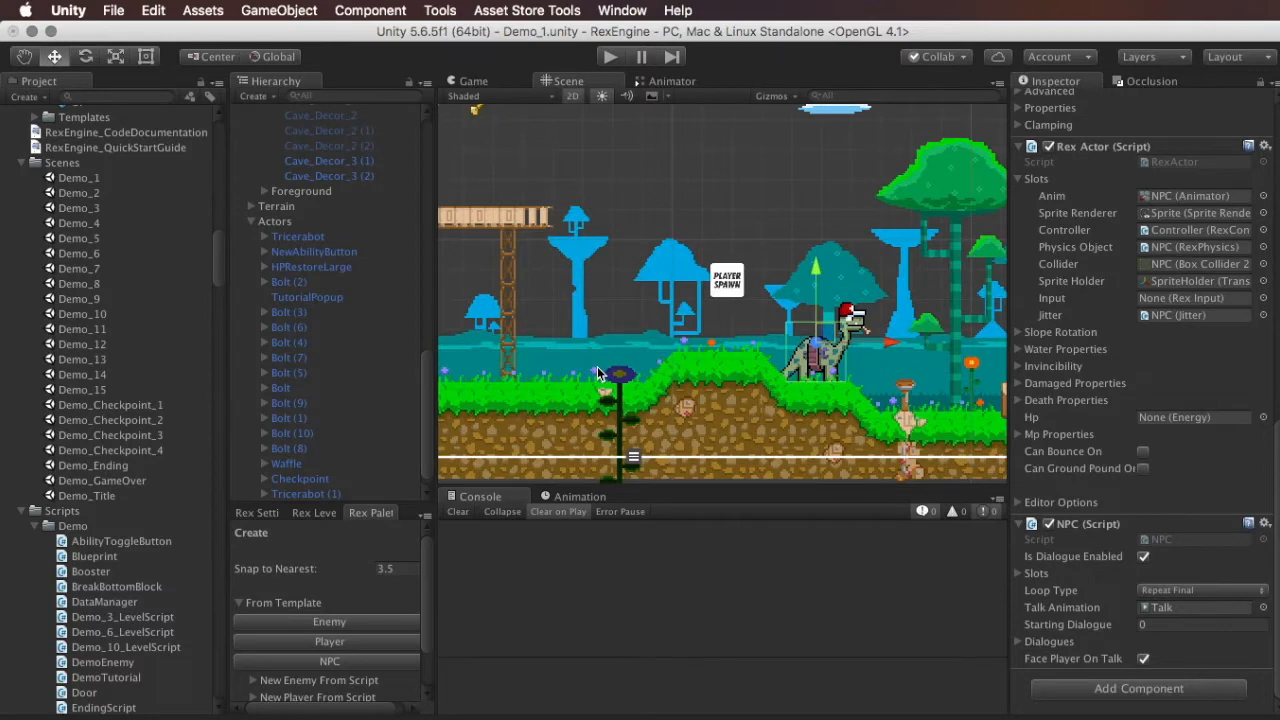
{"action": "mouse_move", "coordinate": [600, 388]}
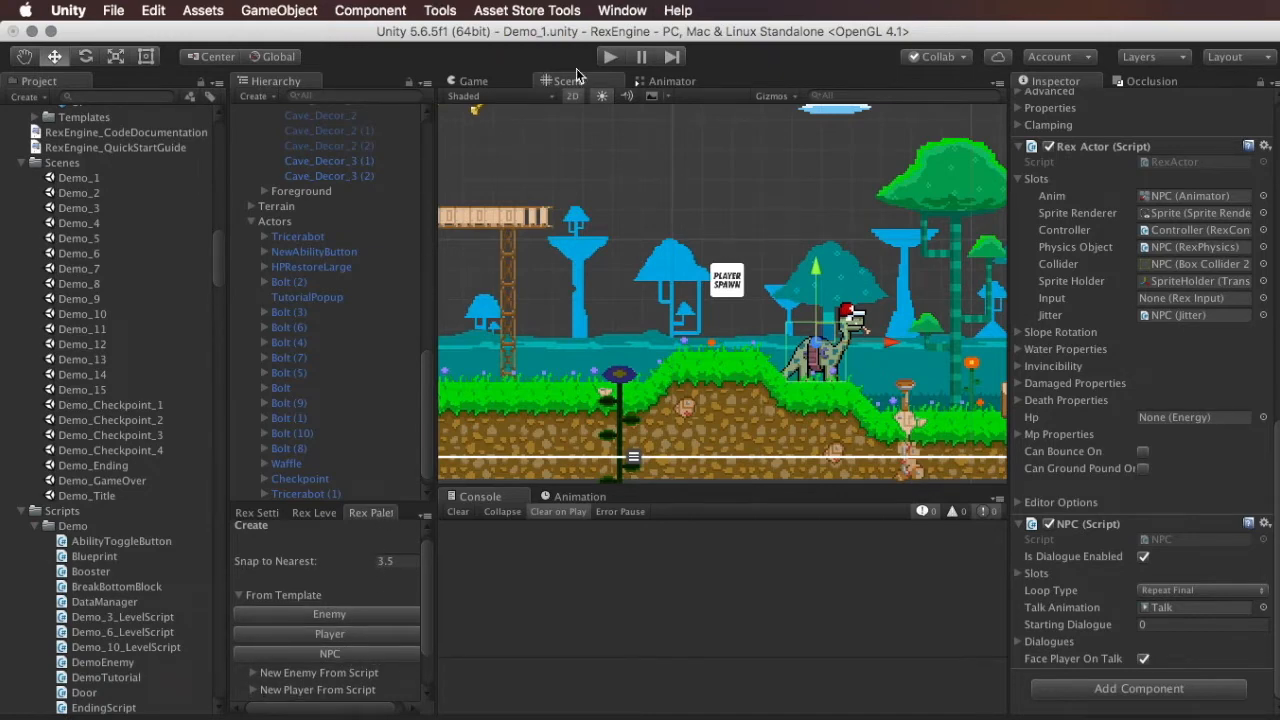
- Browse the Window menu's Rex Engine options before selecting the brontosaurus NPC
{"action": "left_click", "coordinate": [620, 10]}
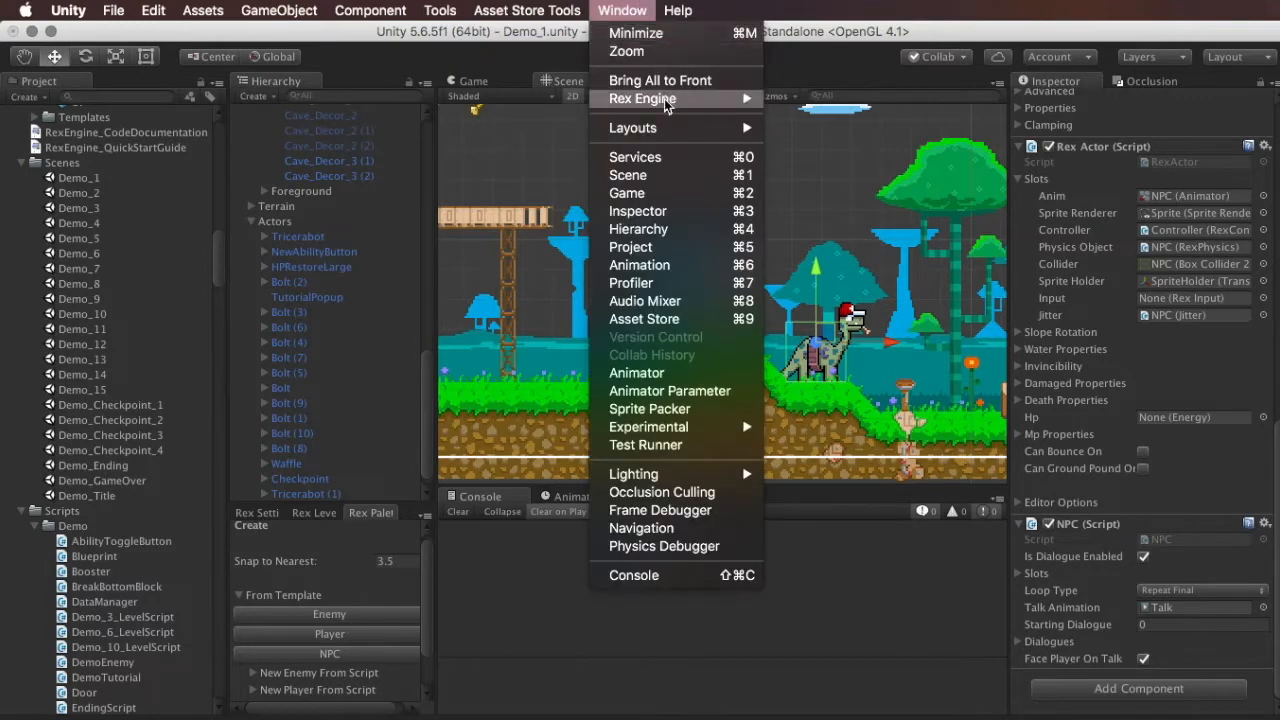
{"action": "mouse_move", "coordinate": [644, 98]}
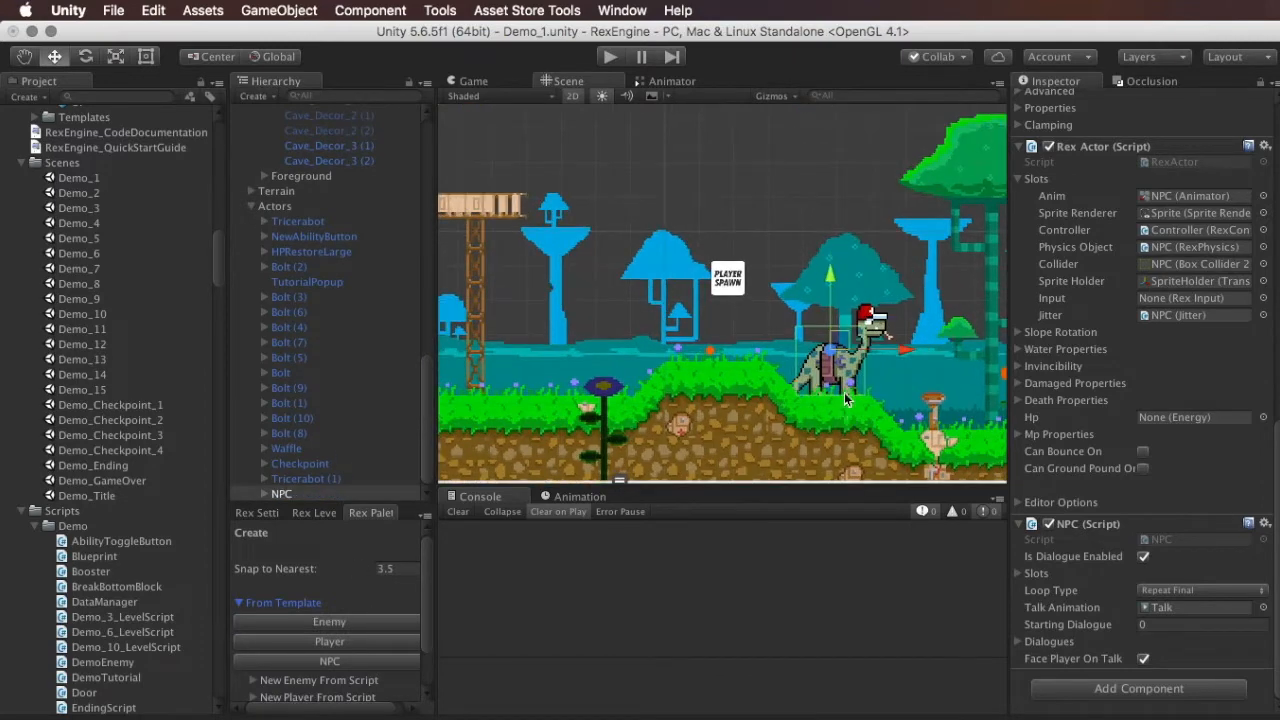
{"action": "mouse_move", "coordinate": [850, 396]}
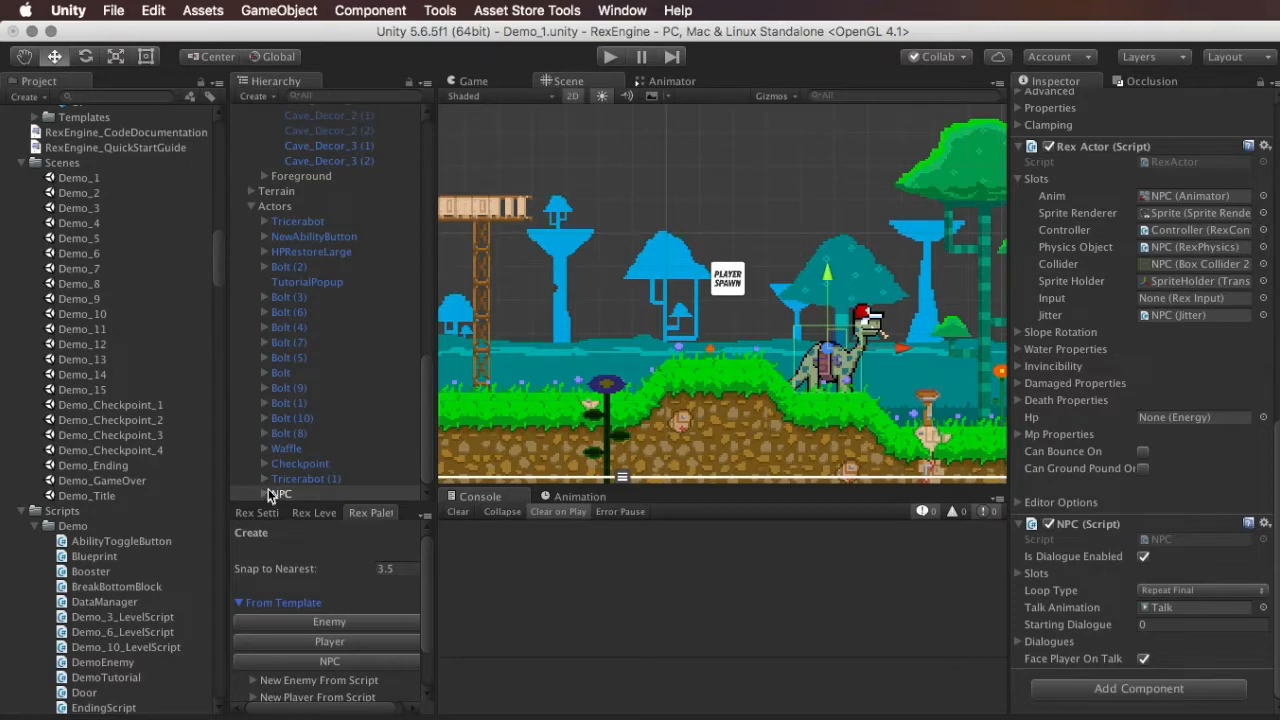
- Expand the NPC's children and play the level to trigger the brontosaurus dialogue
{"action": "left_click", "coordinate": [284, 464]}
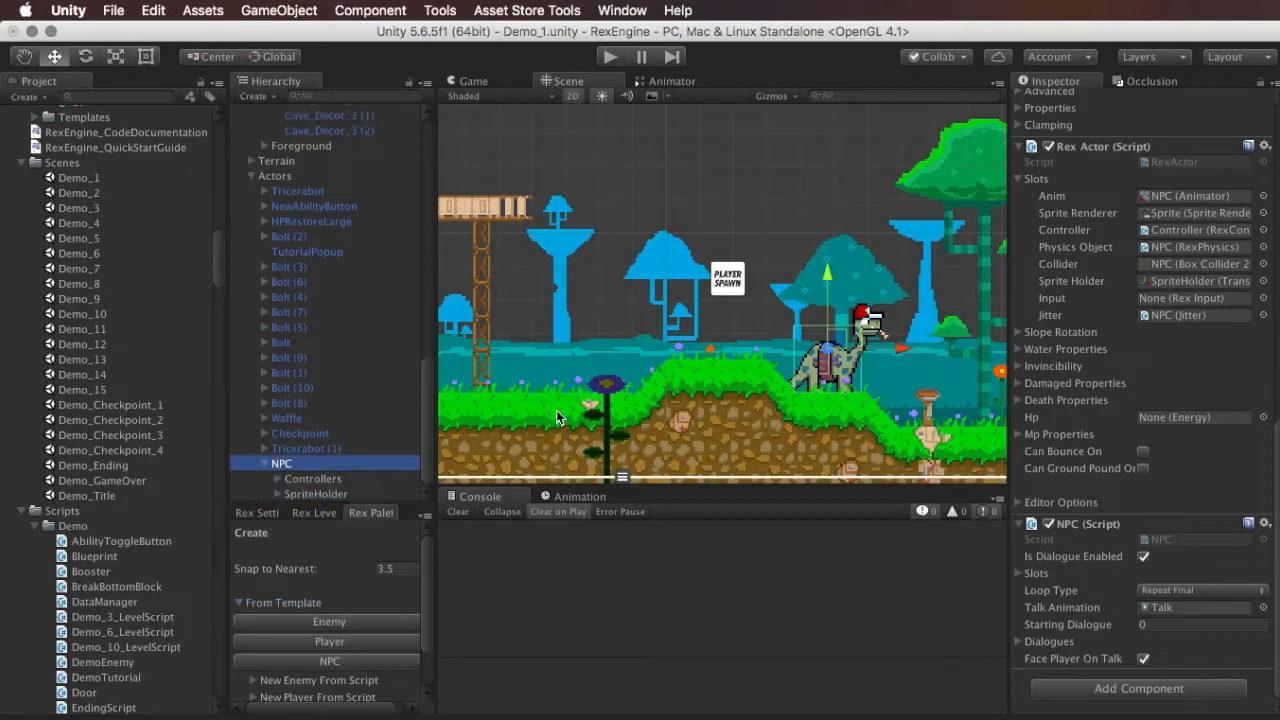
{"action": "mouse_move", "coordinate": [612, 398]}
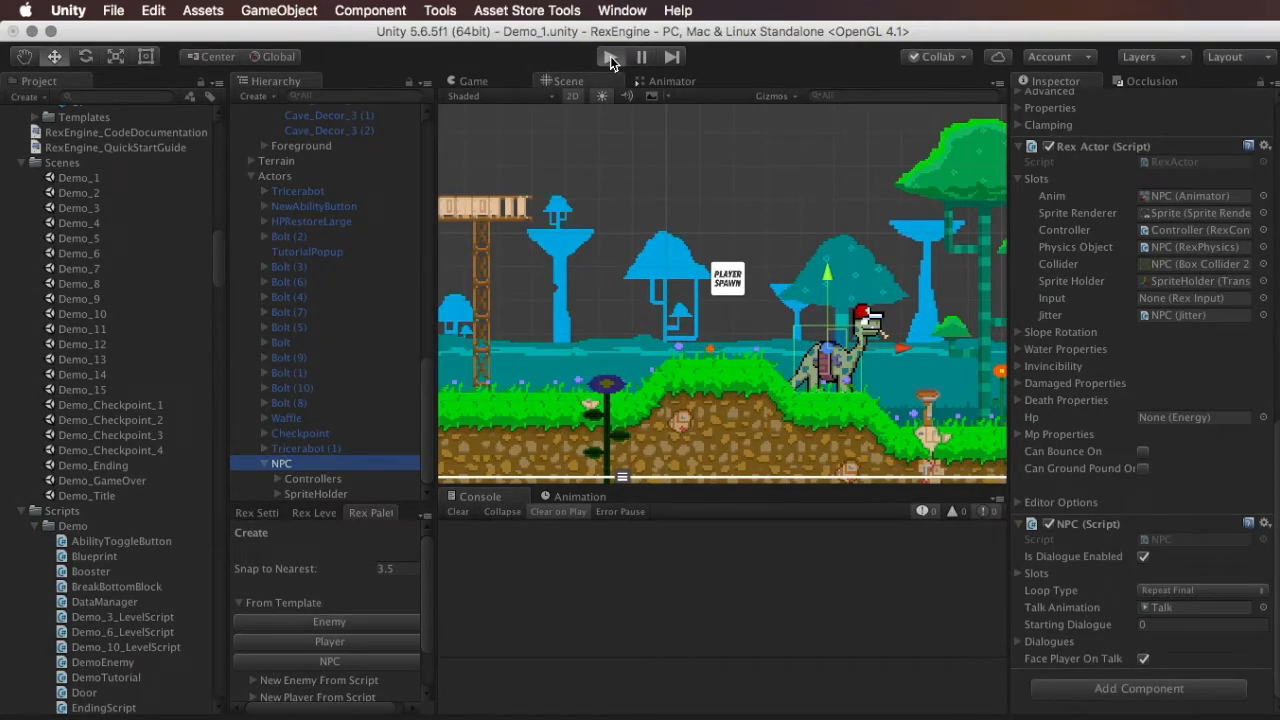
{"action": "left_click", "coordinate": [608, 56]}
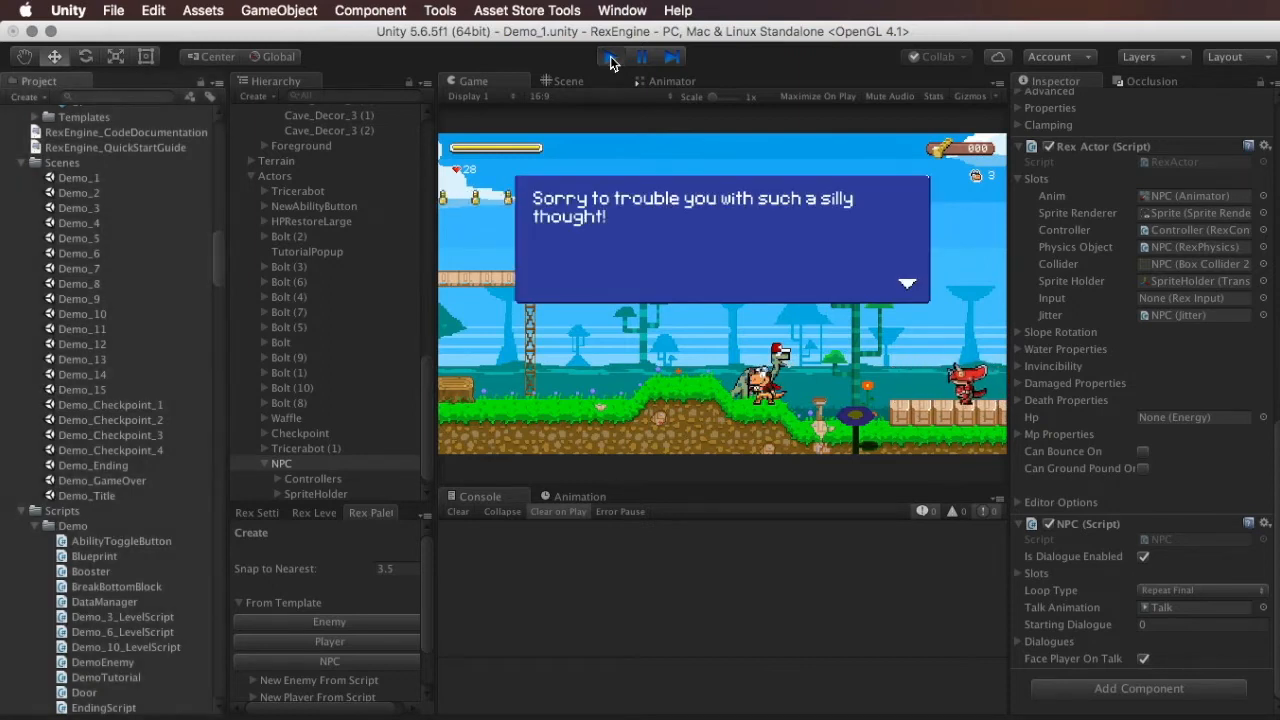
- Stop the play test, toggle Is Dialogue Enabled off and on, and expand the NPC's Slots
{"action": "left_click", "coordinate": [612, 56]}
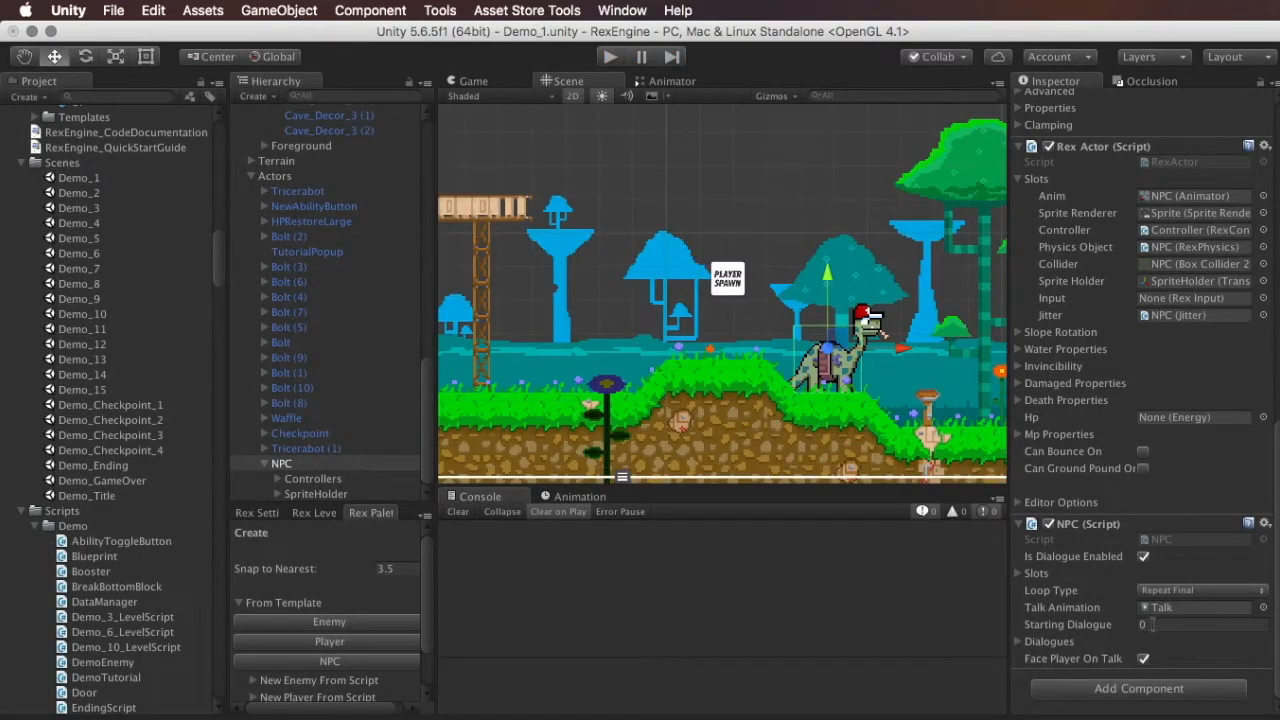
{"action": "mouse_move", "coordinate": [1030, 636]}
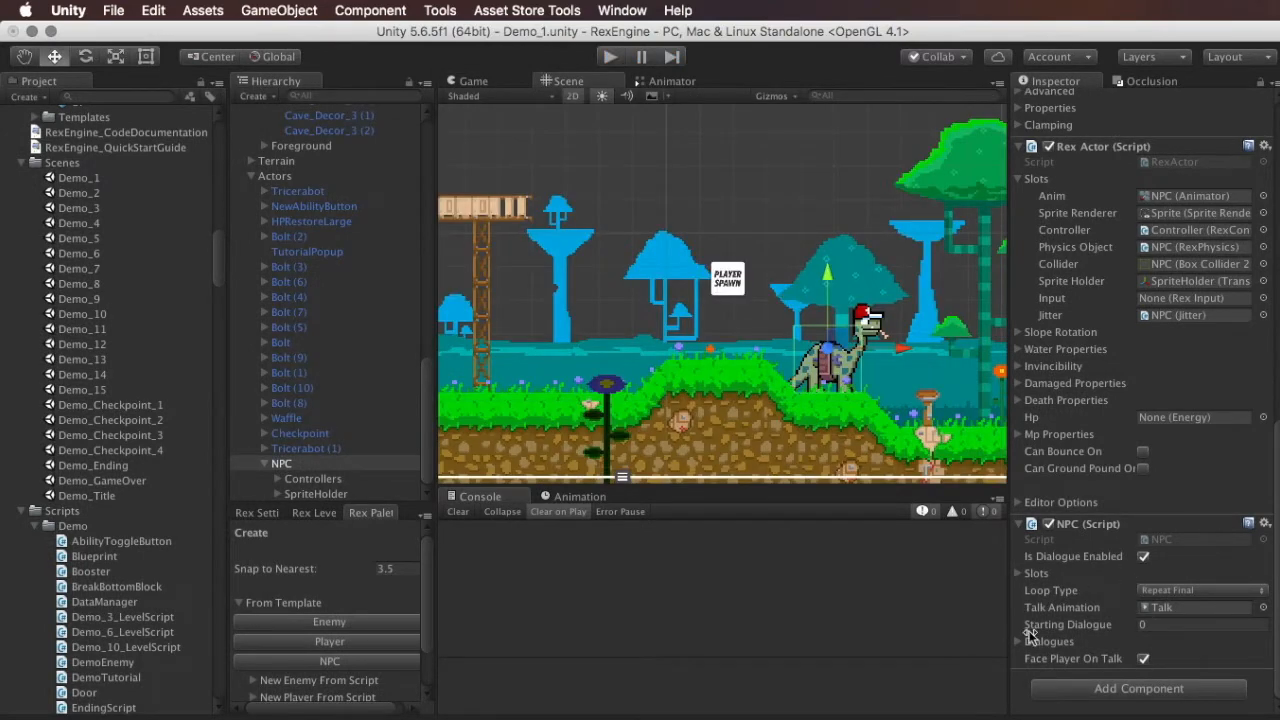
{"action": "left_click", "coordinate": [1144, 556]}
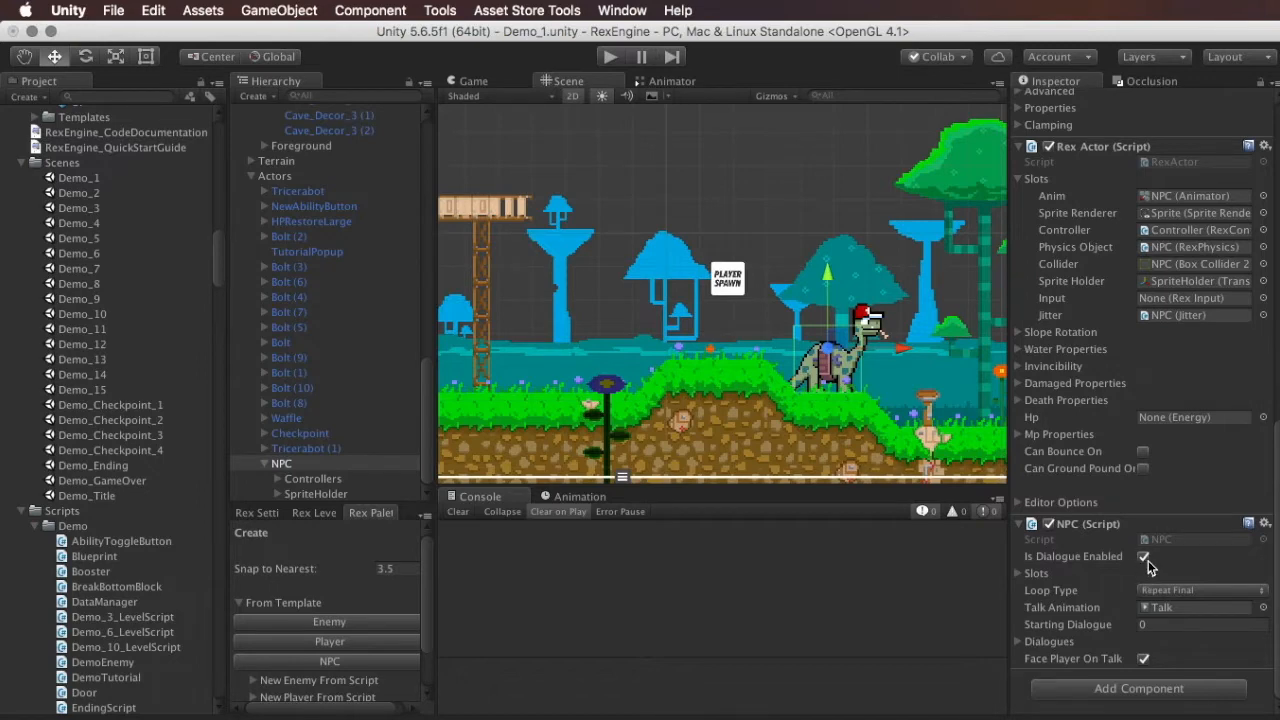
{"action": "left_click", "coordinate": [1144, 556]}
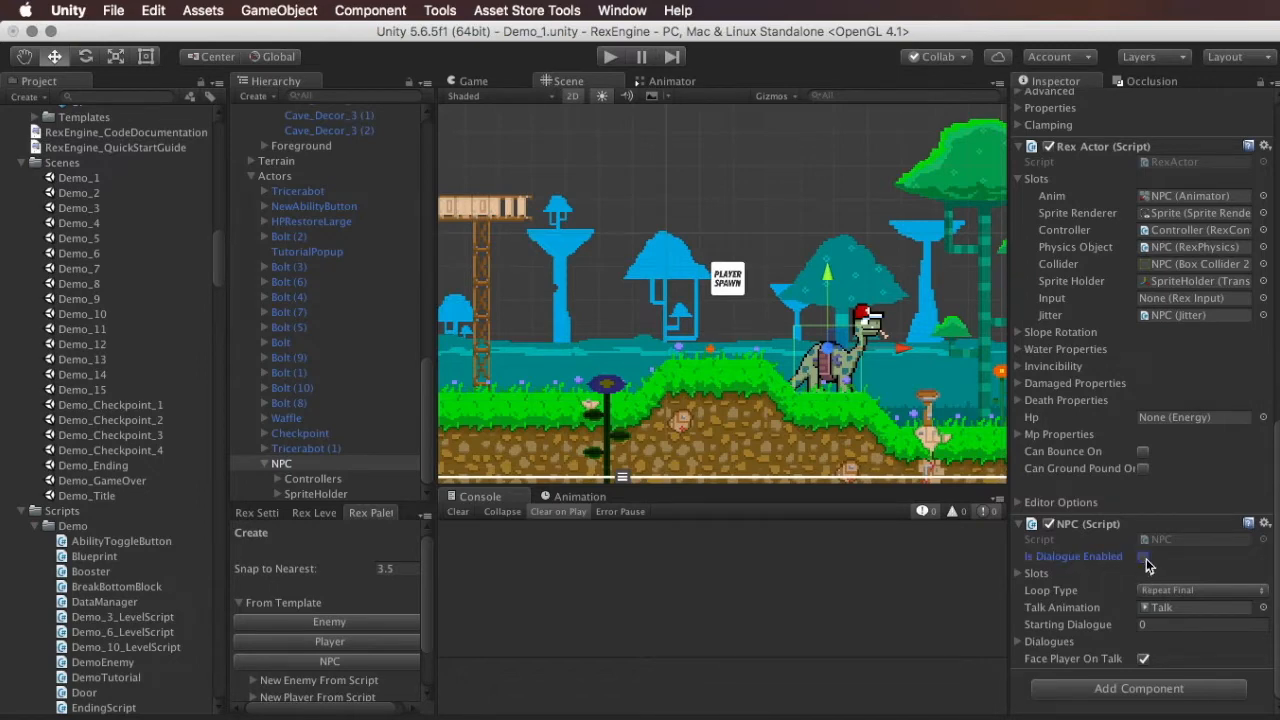
{"action": "left_click", "coordinate": [1144, 556]}
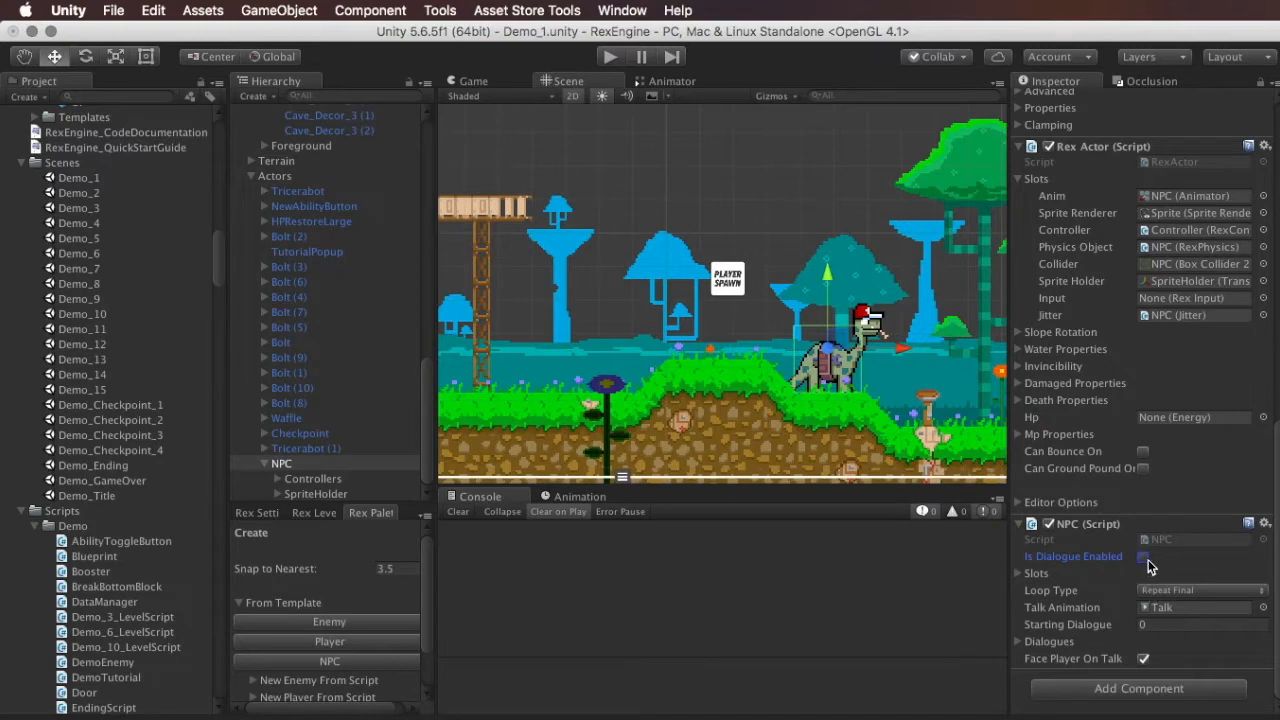
{"action": "left_click", "coordinate": [1144, 556]}
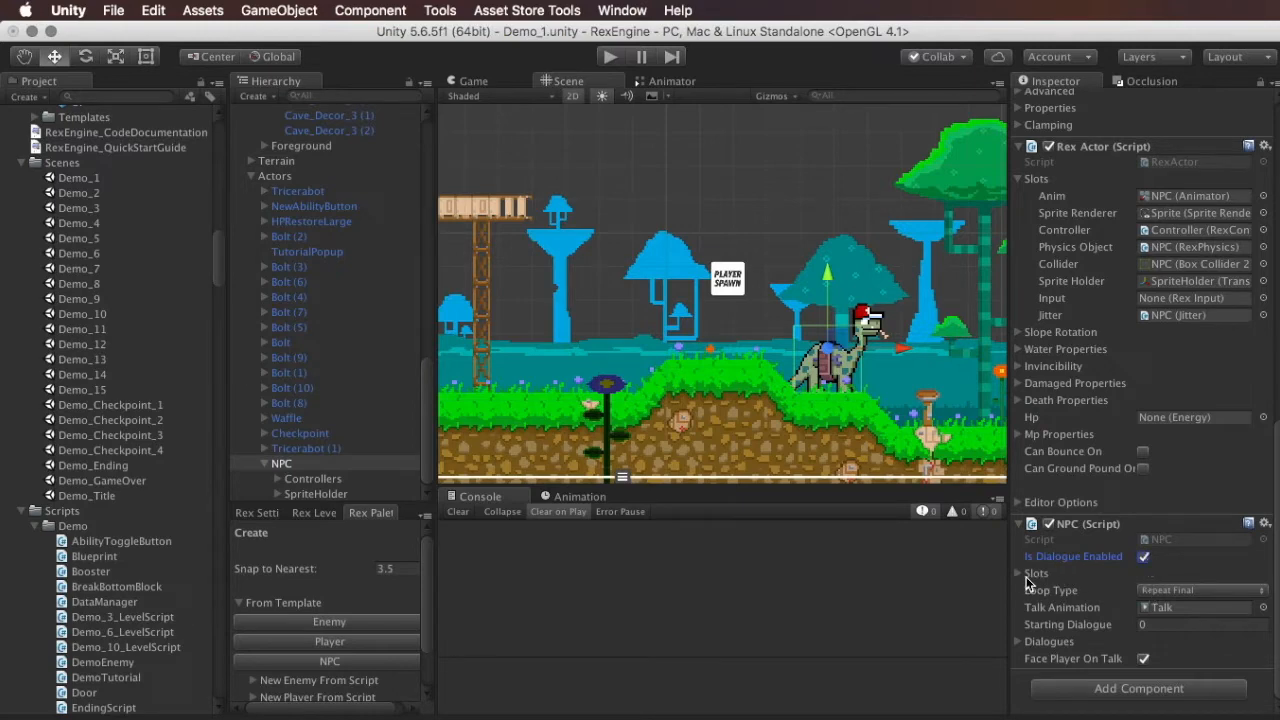
{"action": "left_click", "coordinate": [1018, 572]}
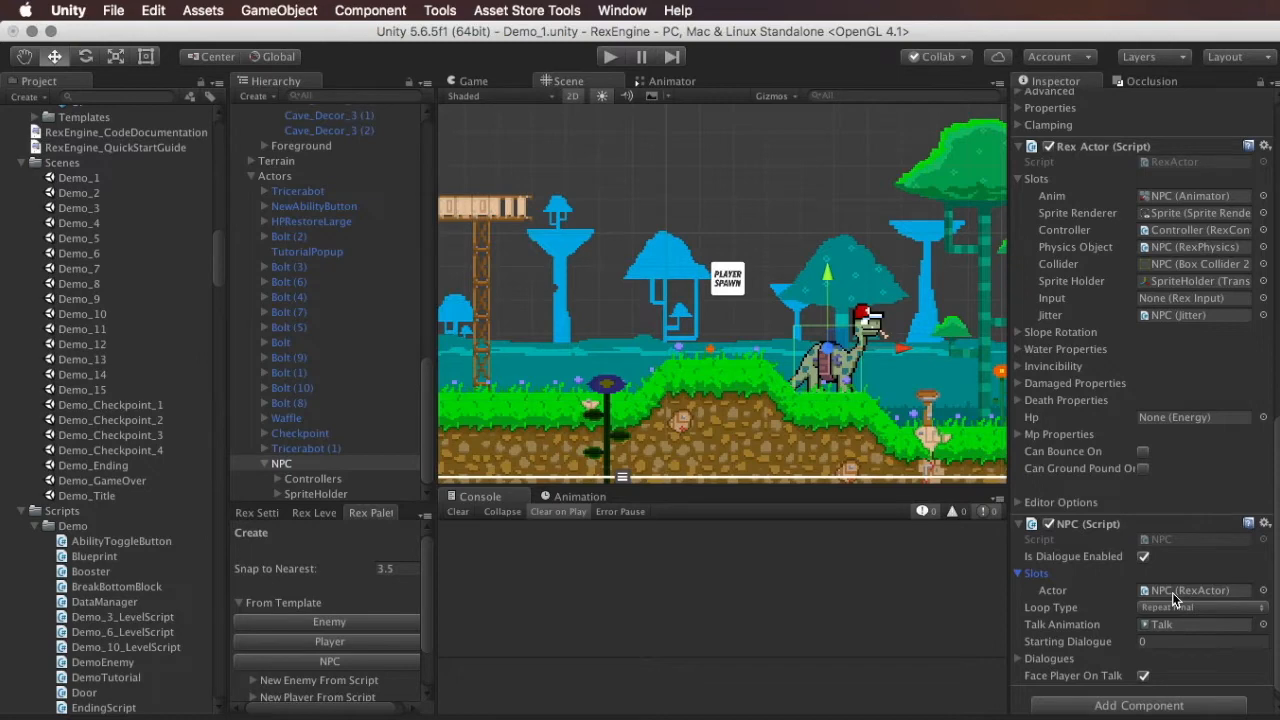
{"action": "mouse_move", "coordinate": [1048, 592]}
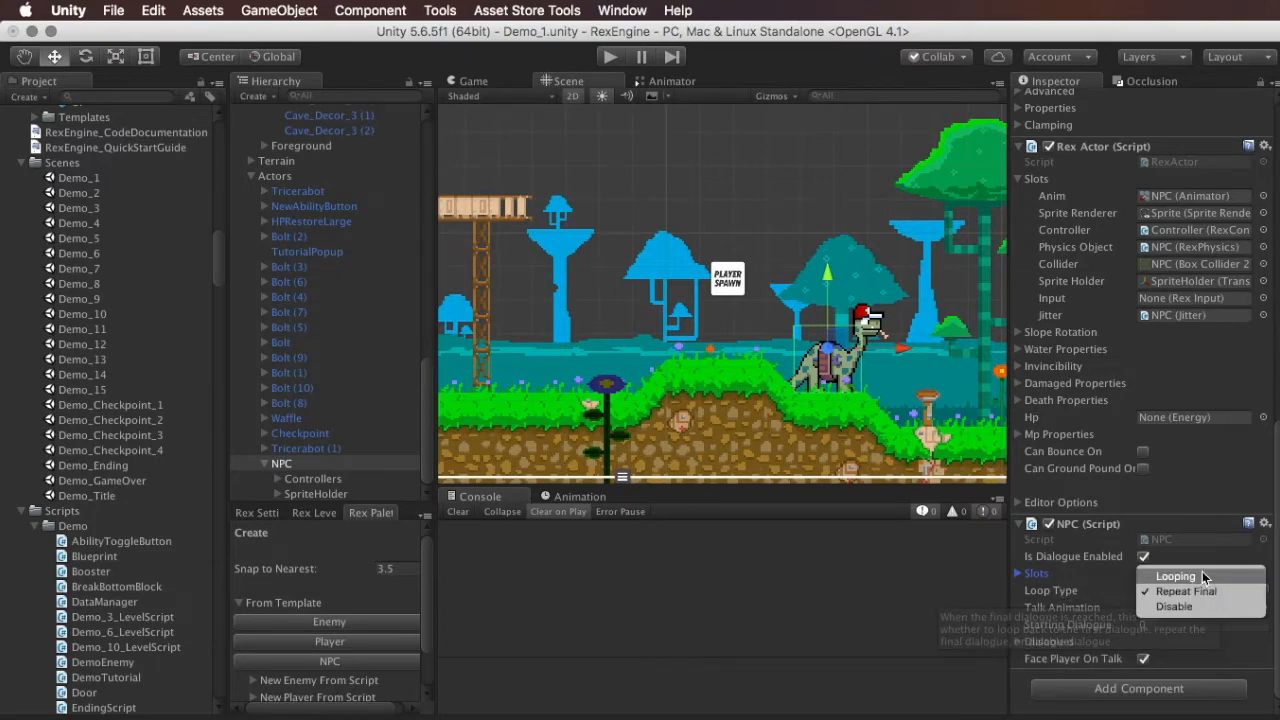
{"action": "mouse_move", "coordinate": [1200, 606]}
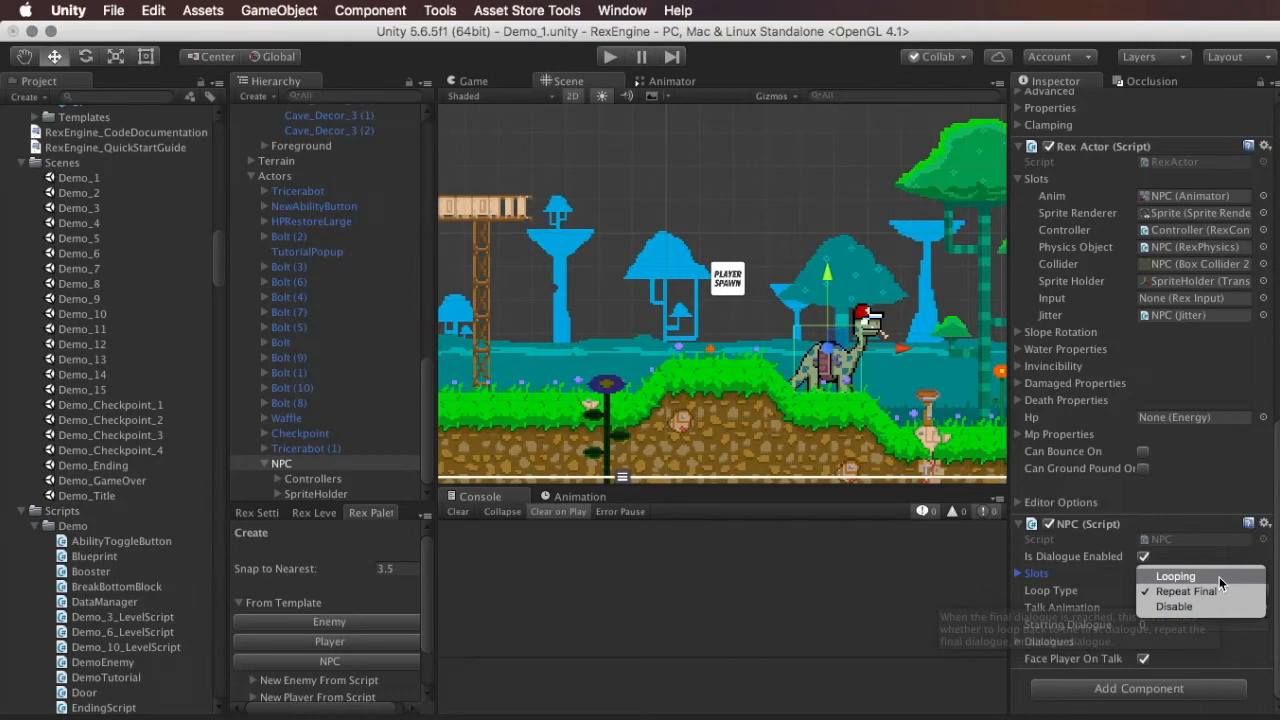
{"action": "mouse_move", "coordinate": [1216, 606]}
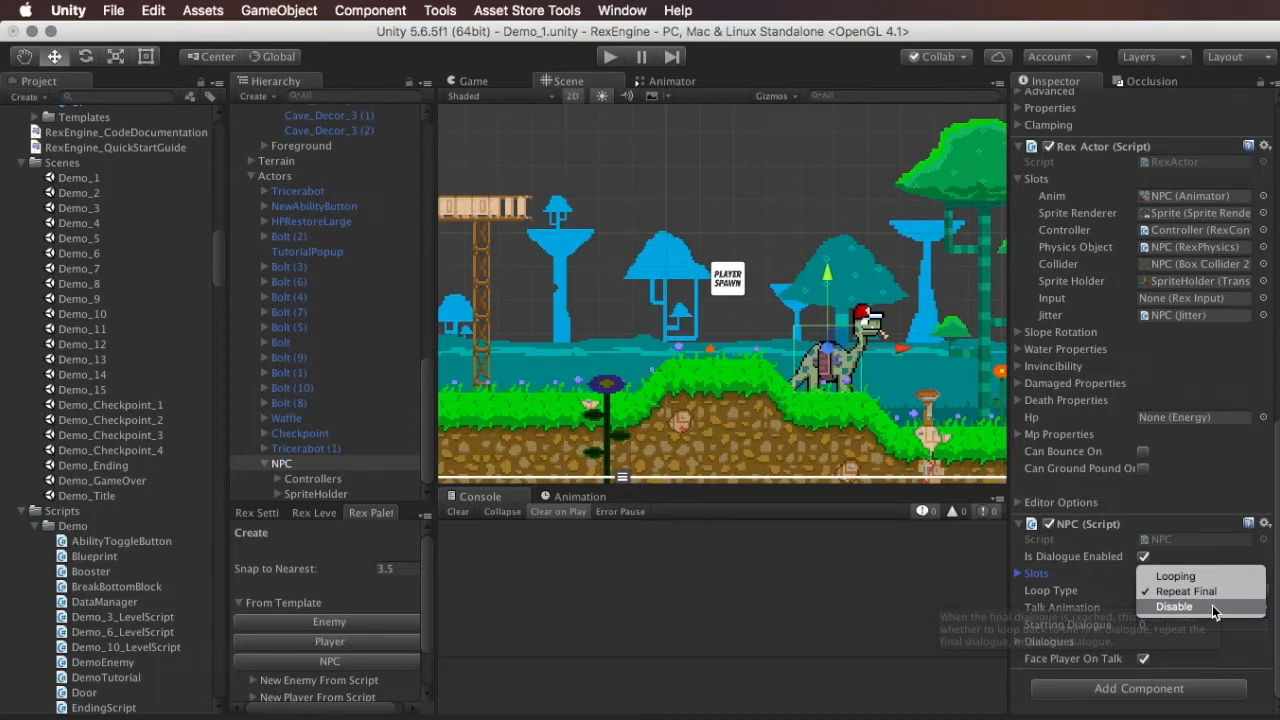
{"action": "mouse_move", "coordinate": [1176, 576]}
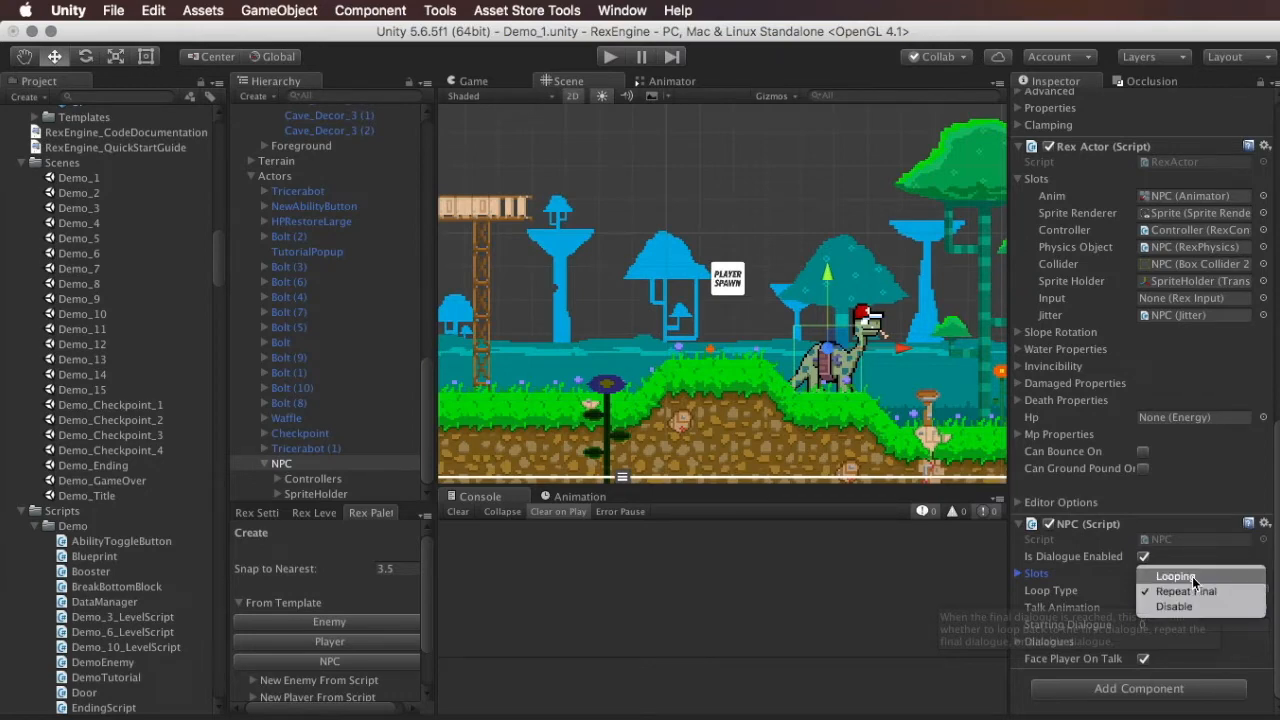
- Set the NPC's dialogue Loop Type to Looping instead of Repeat Final
{"action": "left_click", "coordinate": [1172, 576]}
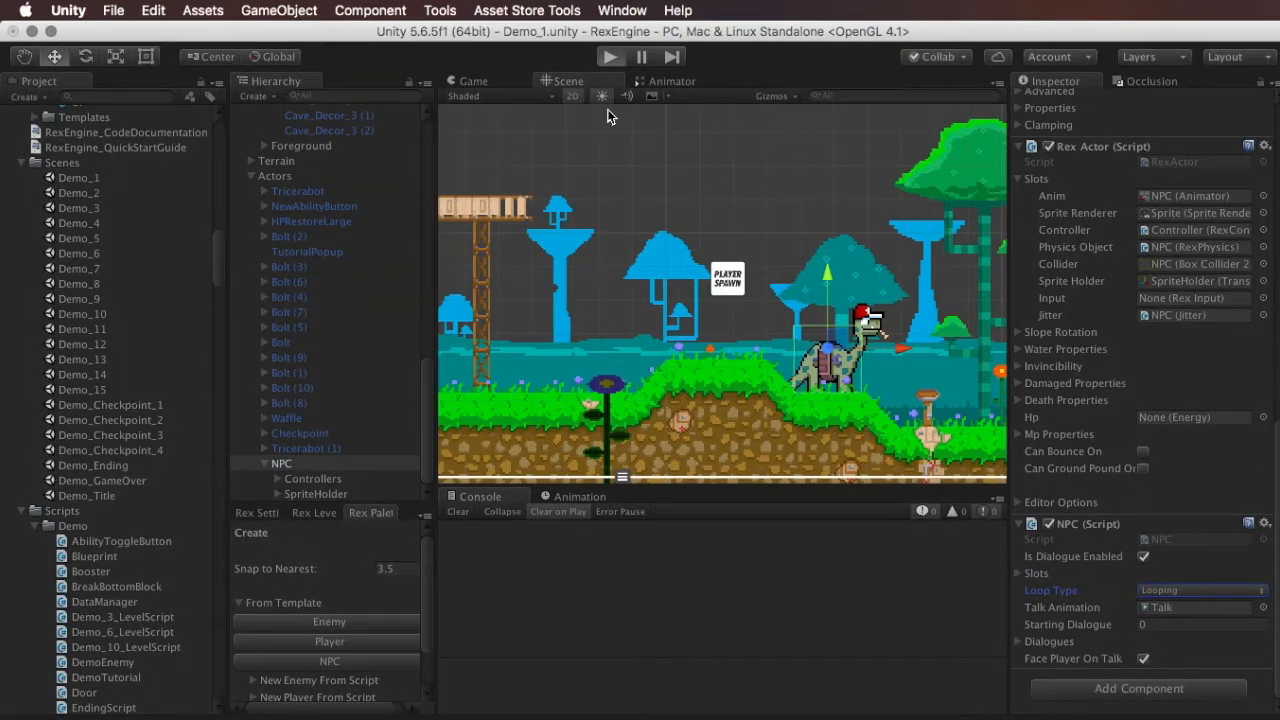
{"action": "left_click", "coordinate": [610, 56]}
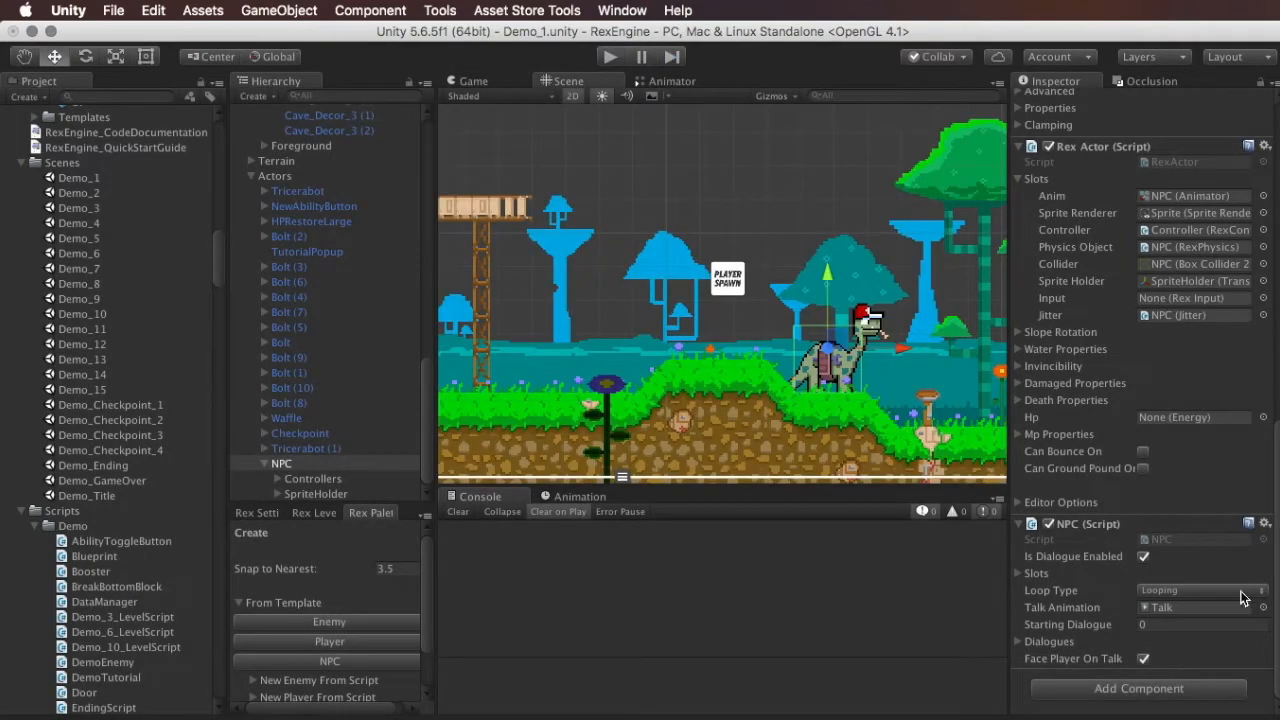
{"action": "left_click", "coordinate": [1200, 590]}
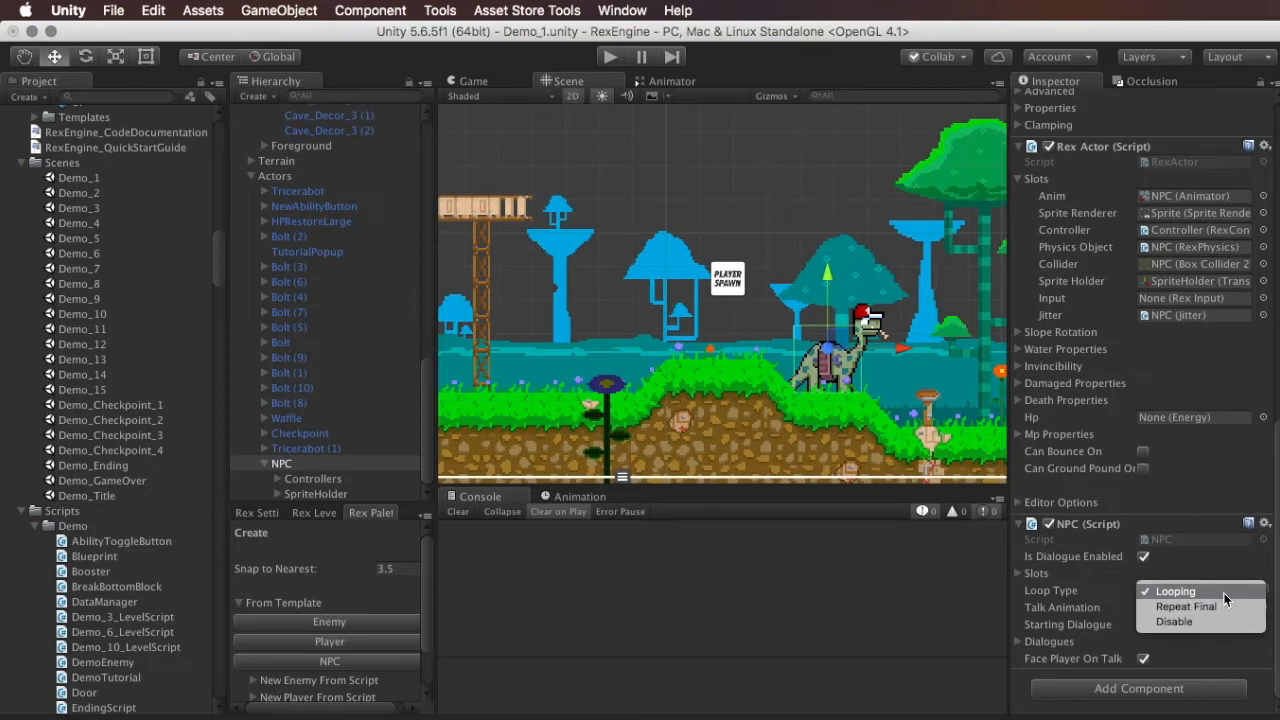
{"action": "left_click", "coordinate": [1174, 590]}
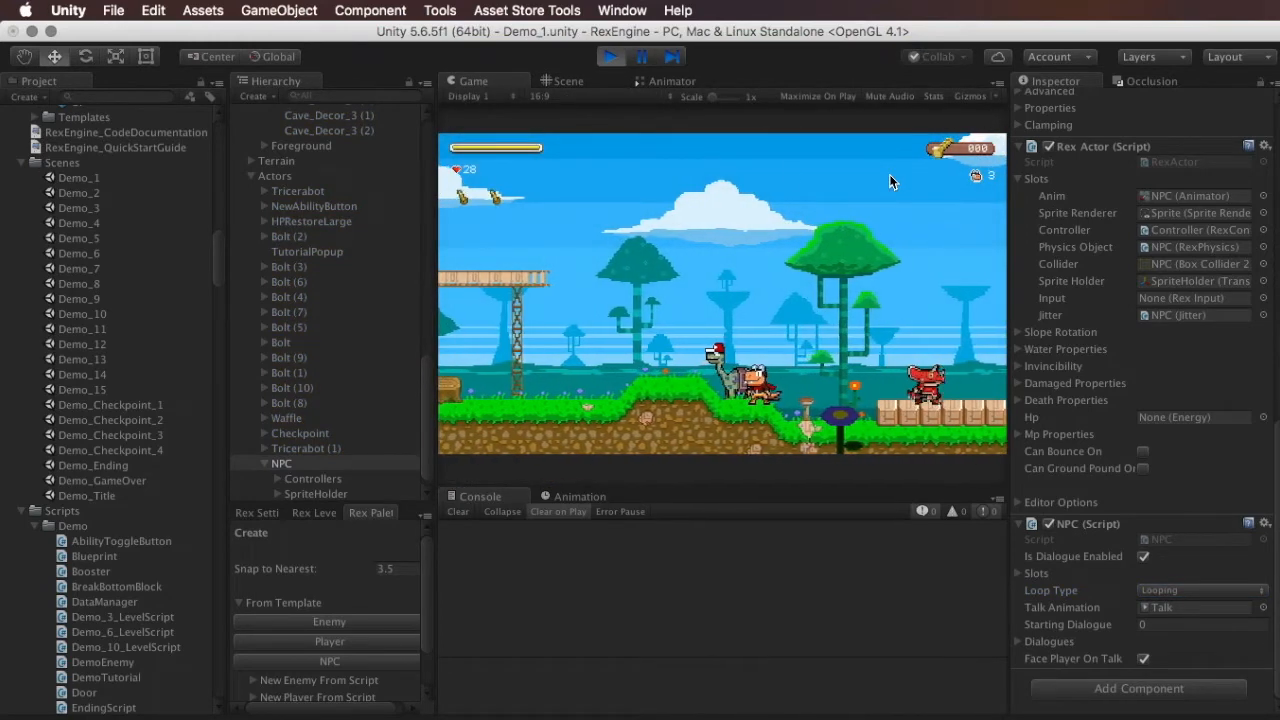
{"action": "left_click", "coordinate": [568, 80]}
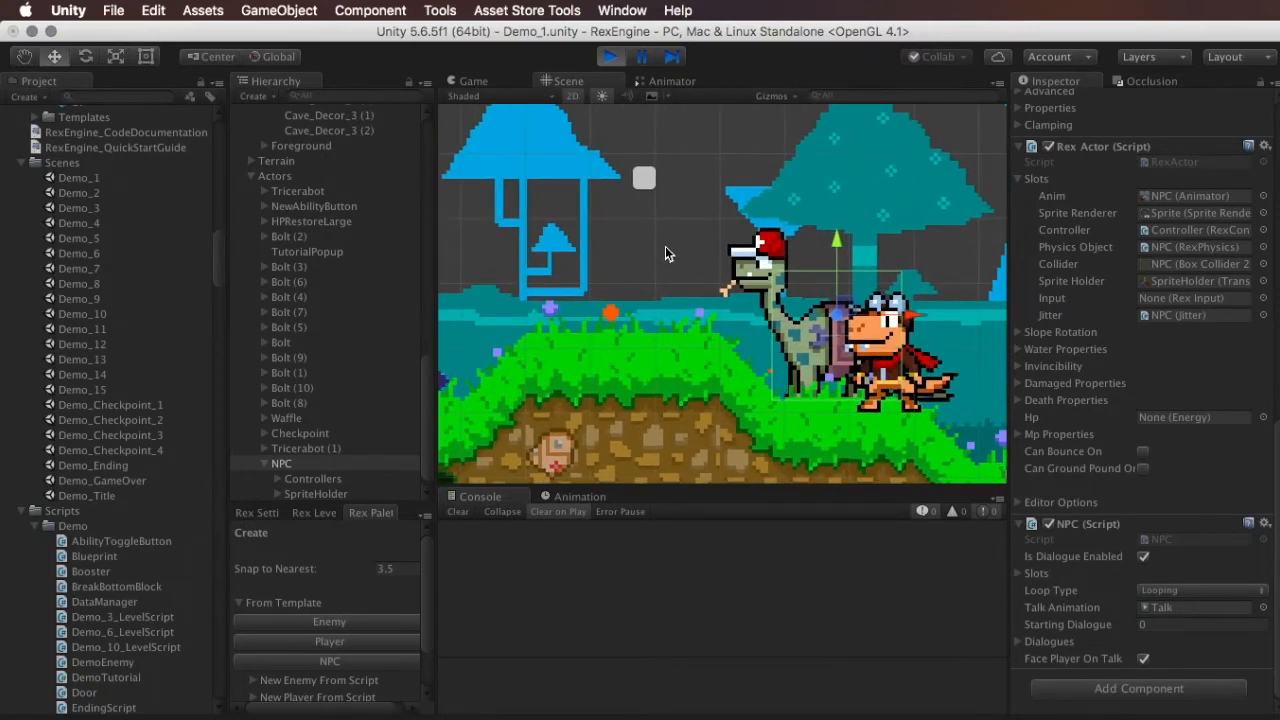
{"action": "left_click", "coordinate": [472, 80]}
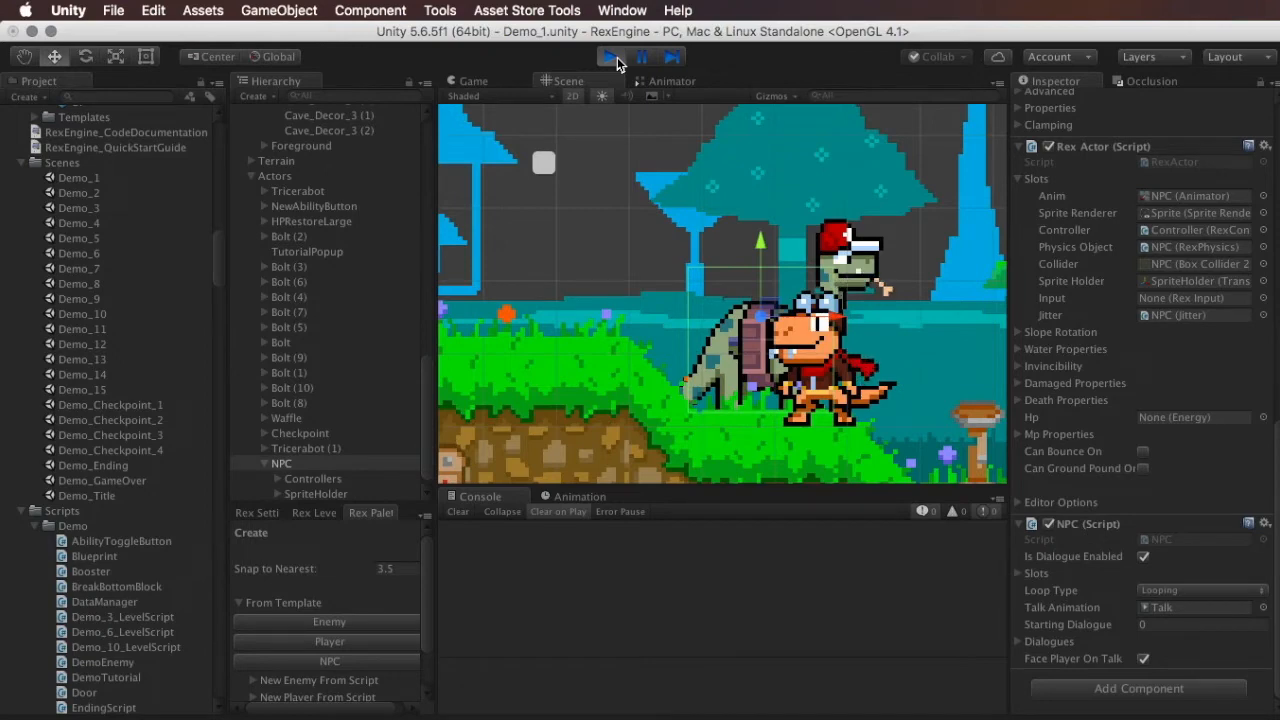
{"action": "left_click", "coordinate": [608, 56]}
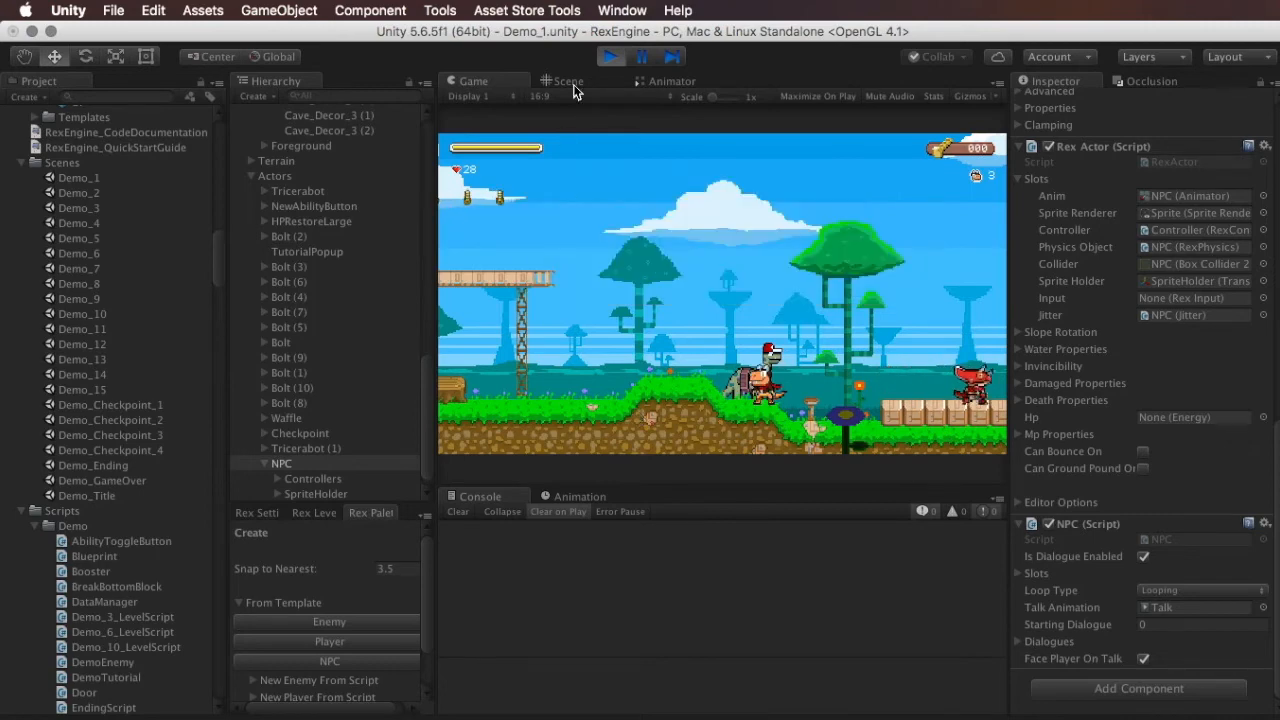
{"action": "left_click", "coordinate": [568, 80]}
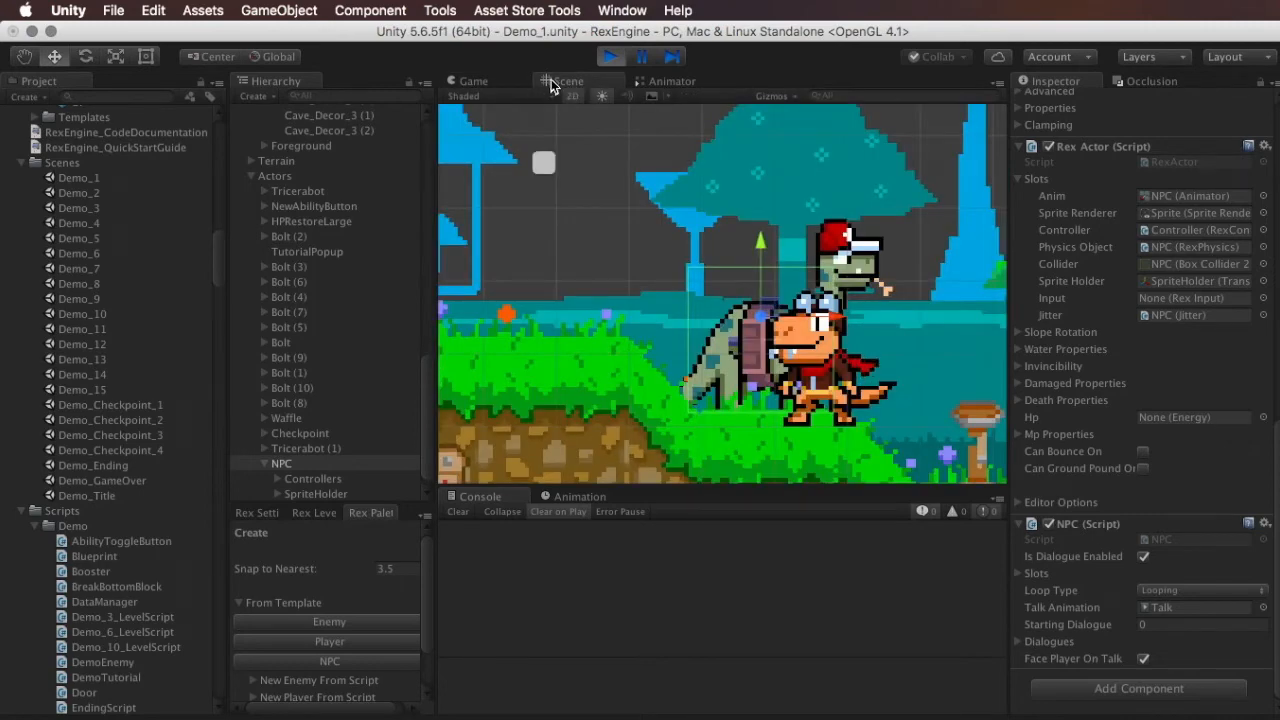
{"action": "left_click", "coordinate": [472, 80]}
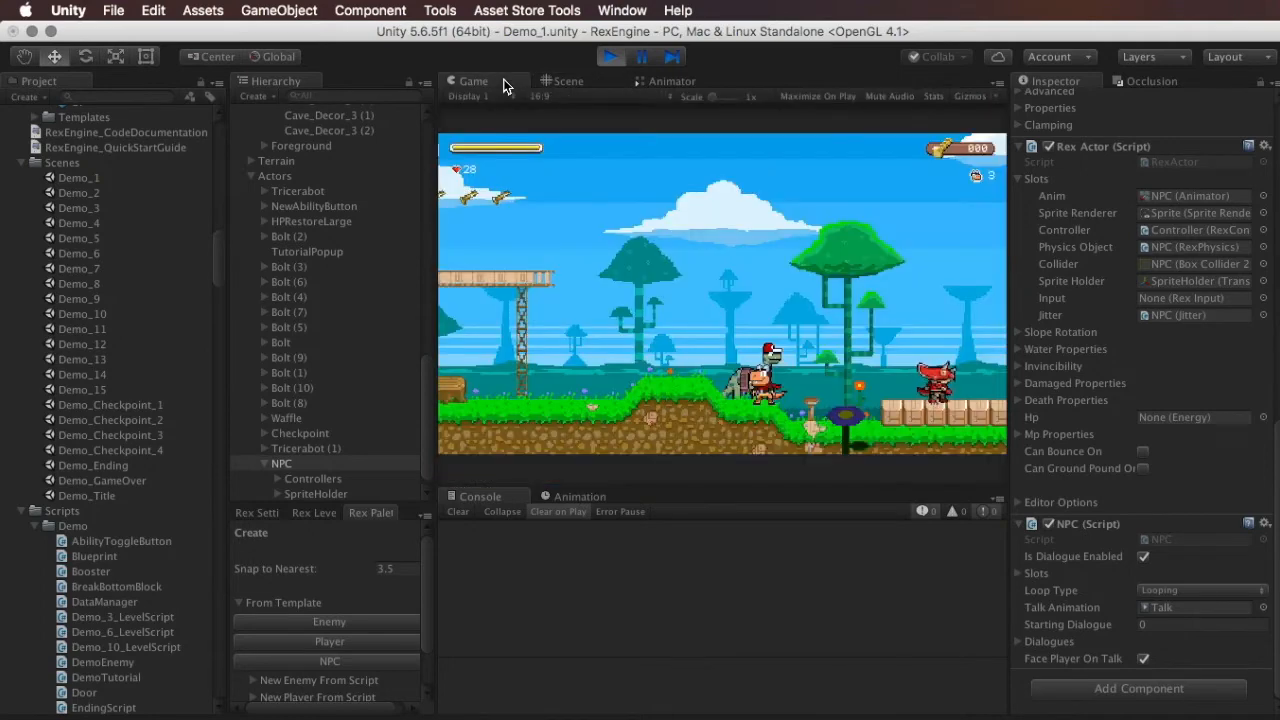
{"action": "left_click", "coordinate": [1200, 624]}
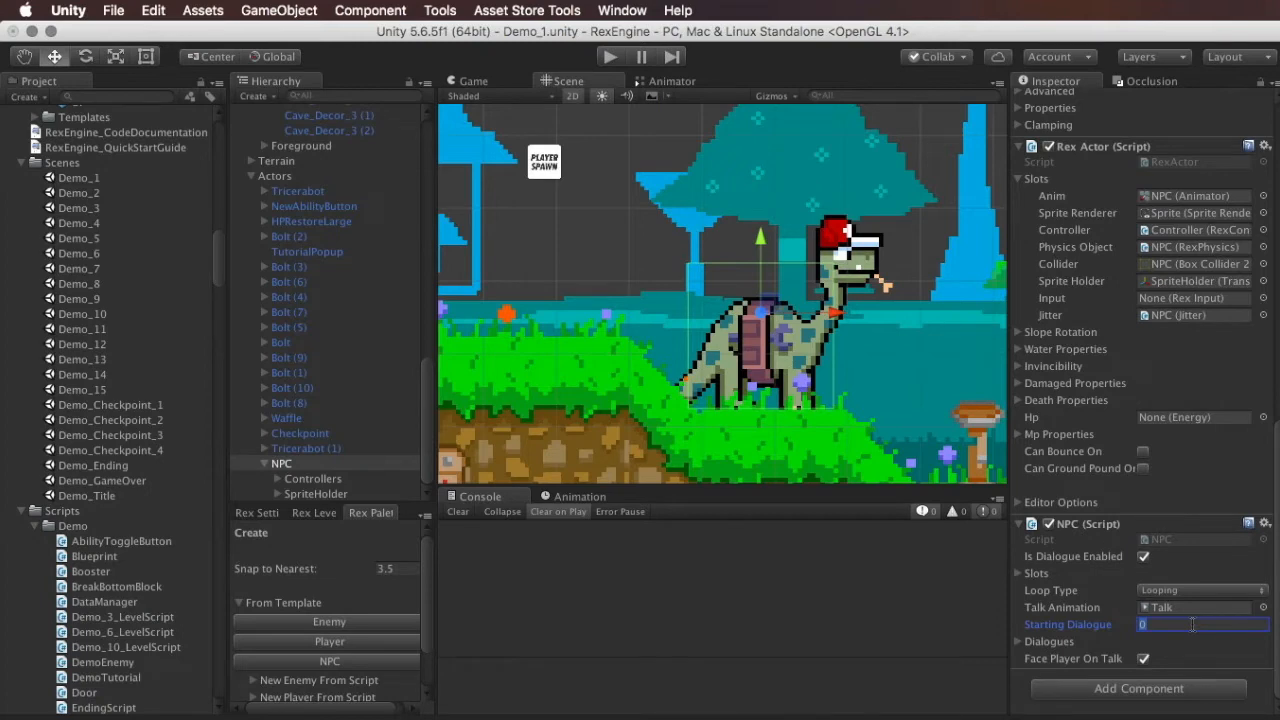
- Set Starting Dialogue to 1, play-test the opening line, then set it back to 0
{"action": "type", "text": "1"}
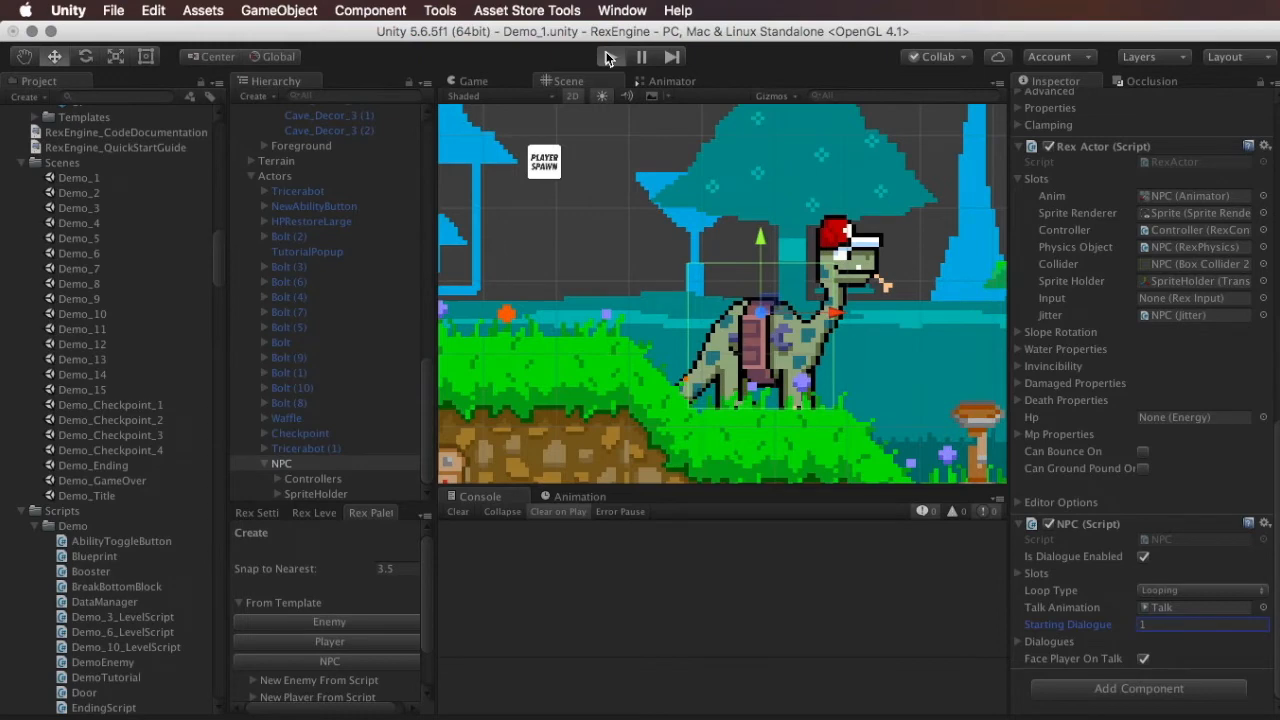
{"action": "left_click", "coordinate": [610, 56]}
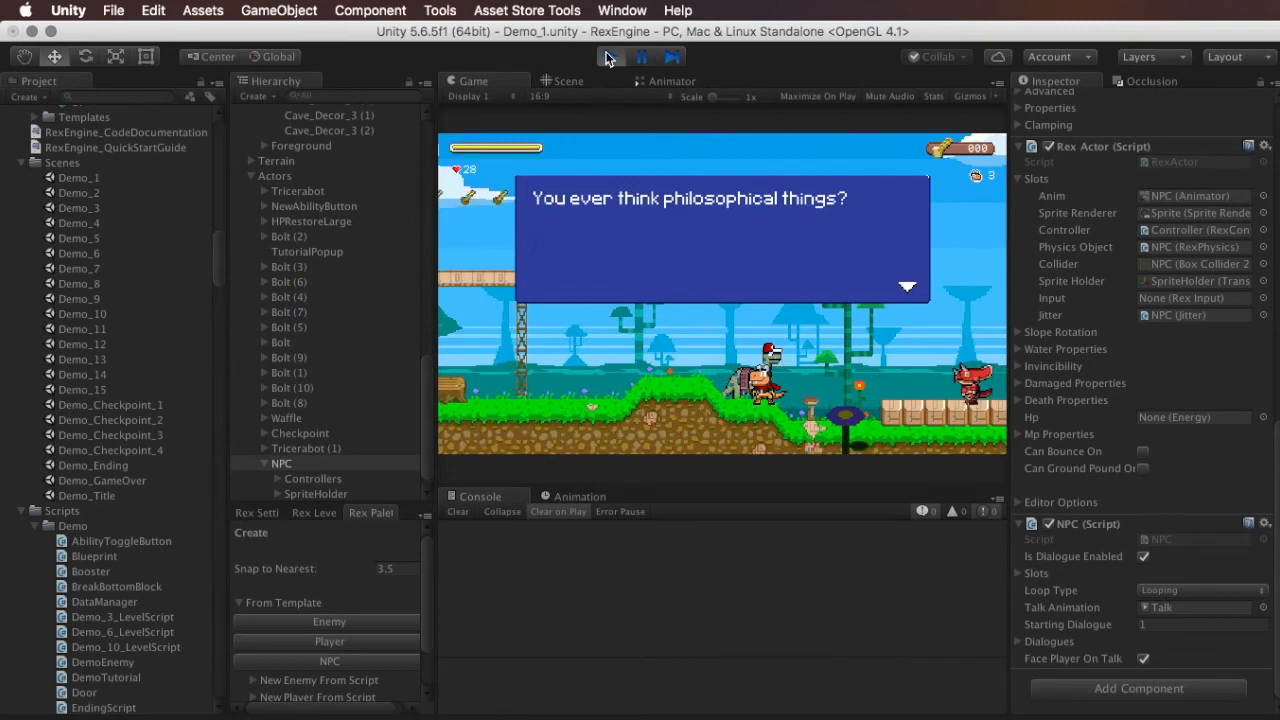
{"action": "left_click", "coordinate": [610, 56]}
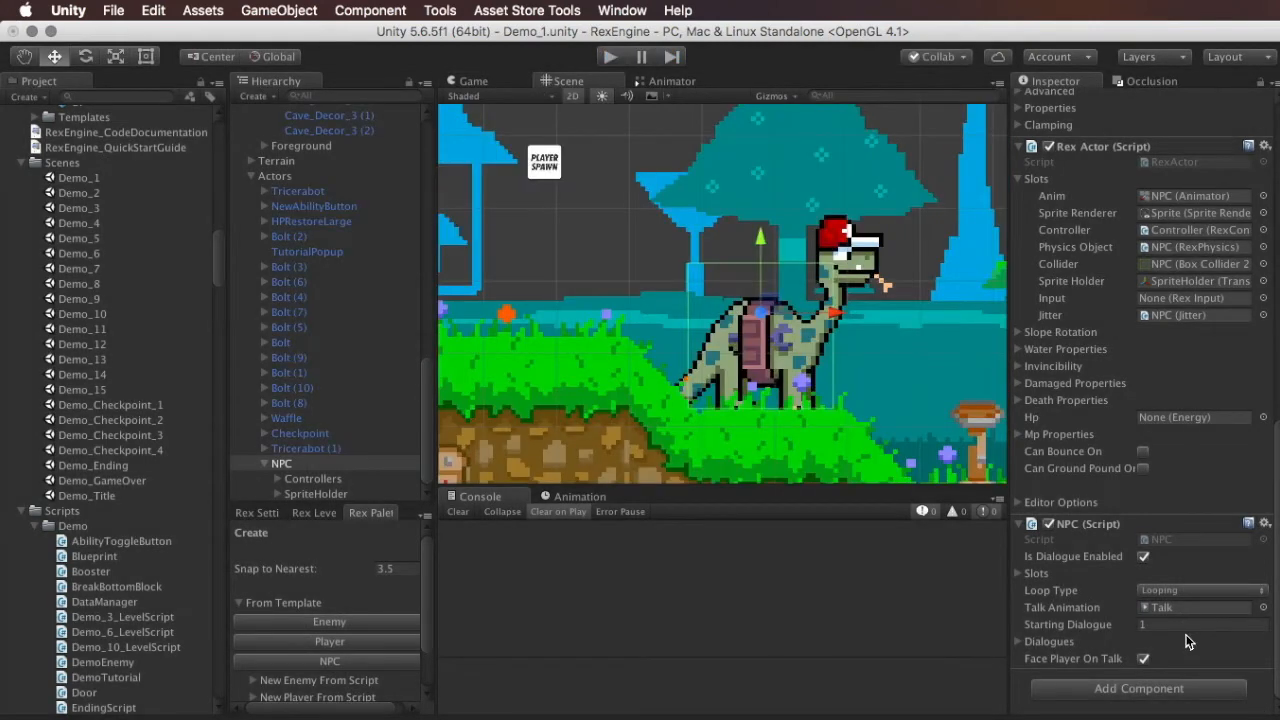
{"action": "left_click", "coordinate": [1200, 624]}
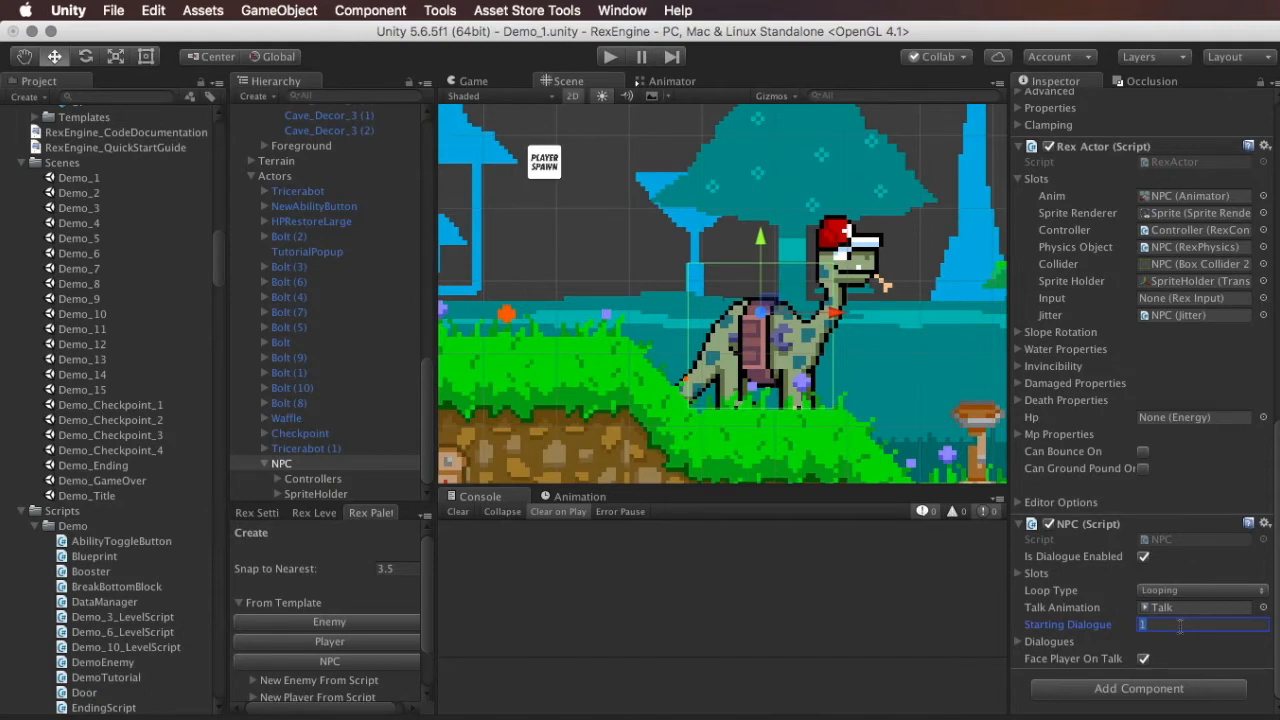
{"action": "type", "text": "0"}
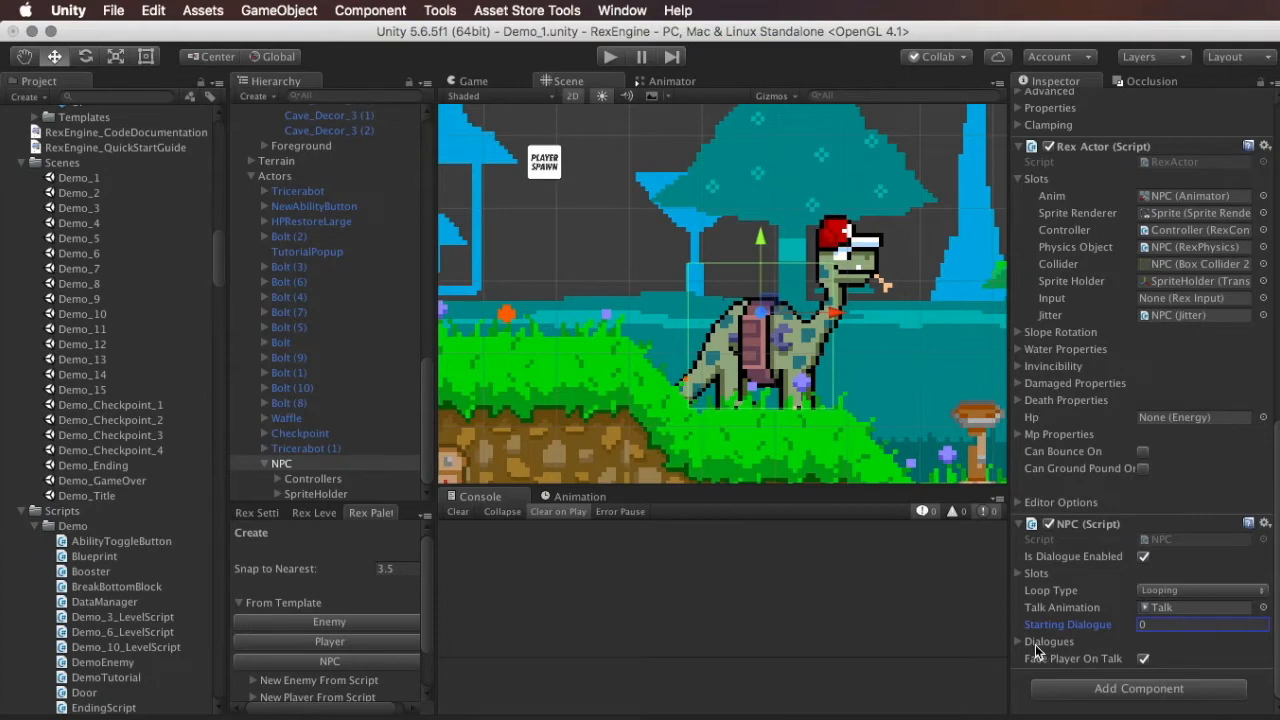
{"action": "mouse_move", "coordinate": [1032, 656]}
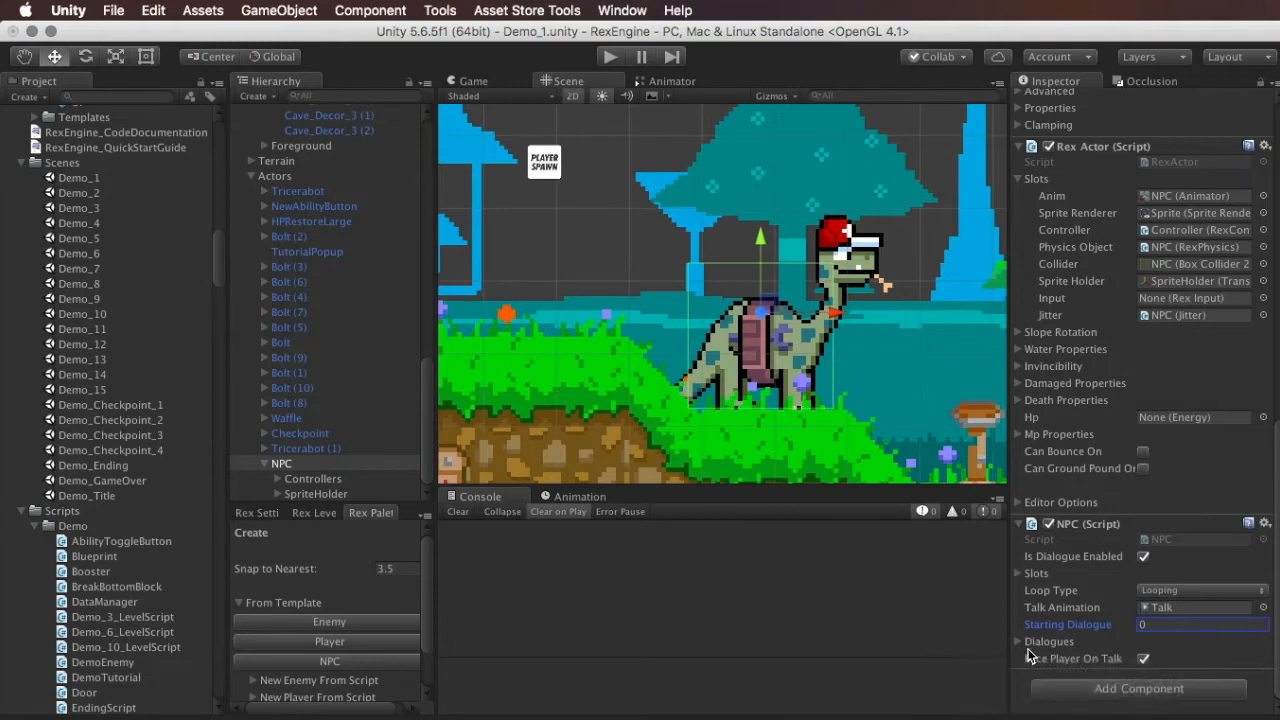
{"action": "mouse_move", "coordinate": [1072, 664]}
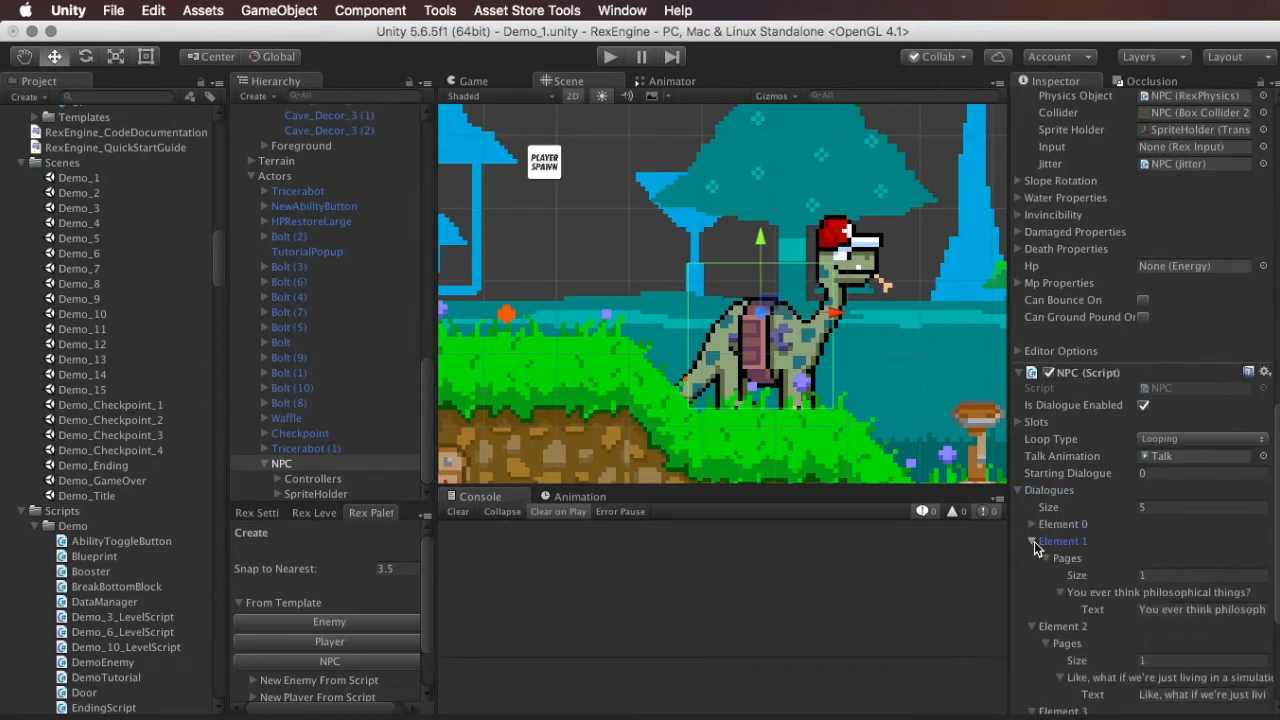
- Collapse dialogue Element 1 and expand Element 0's Pages to show its two greeting texts
{"action": "left_click", "coordinate": [1032, 540]}
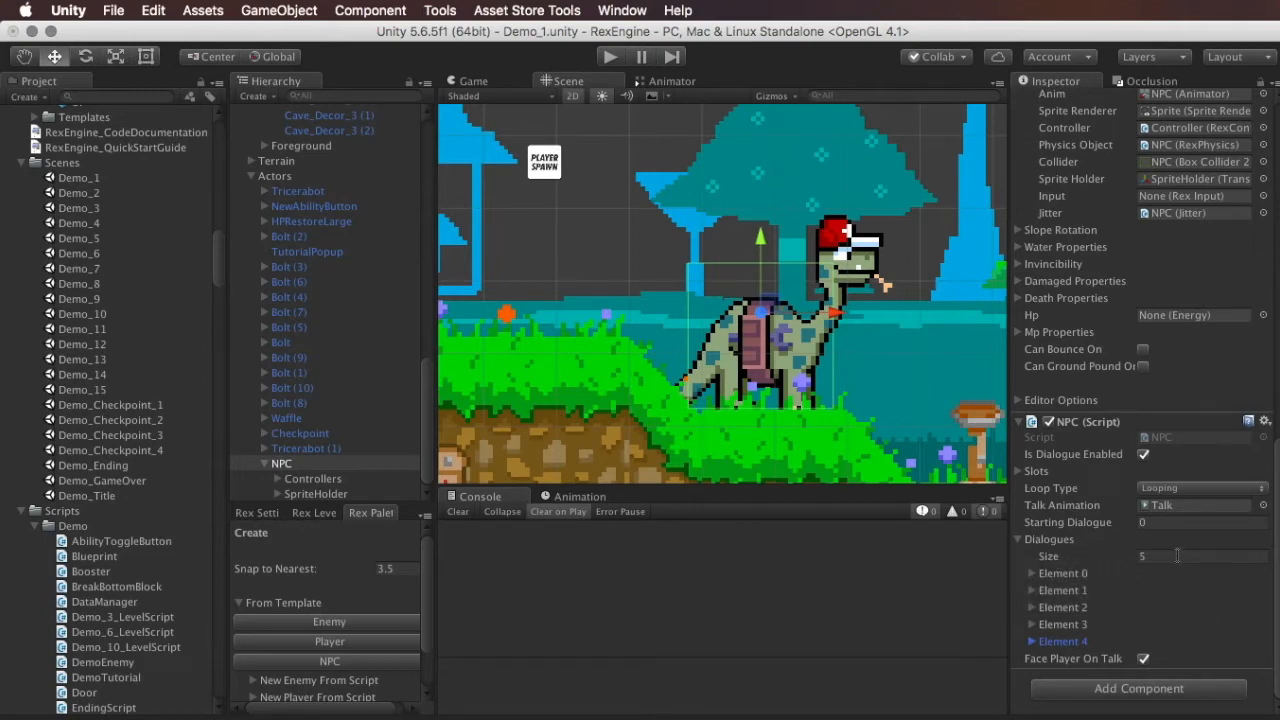
{"action": "left_click", "coordinate": [1032, 572]}
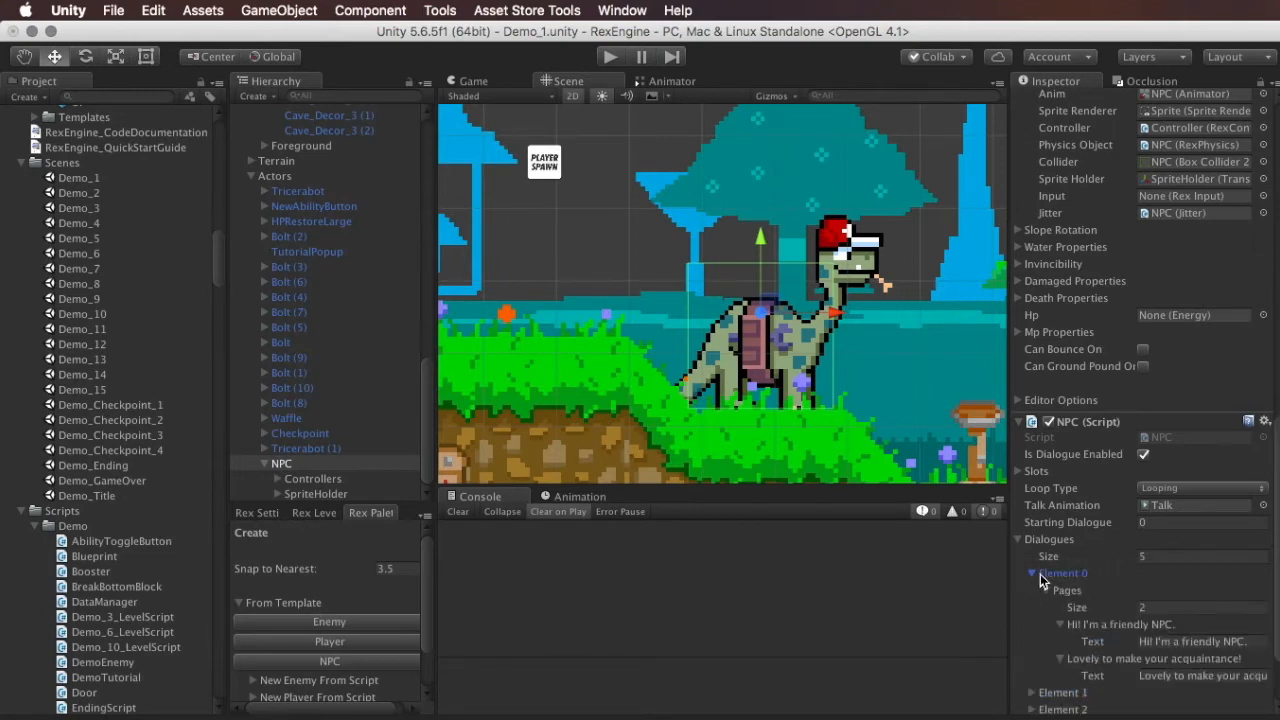
{"action": "left_click", "coordinate": [1032, 572]}
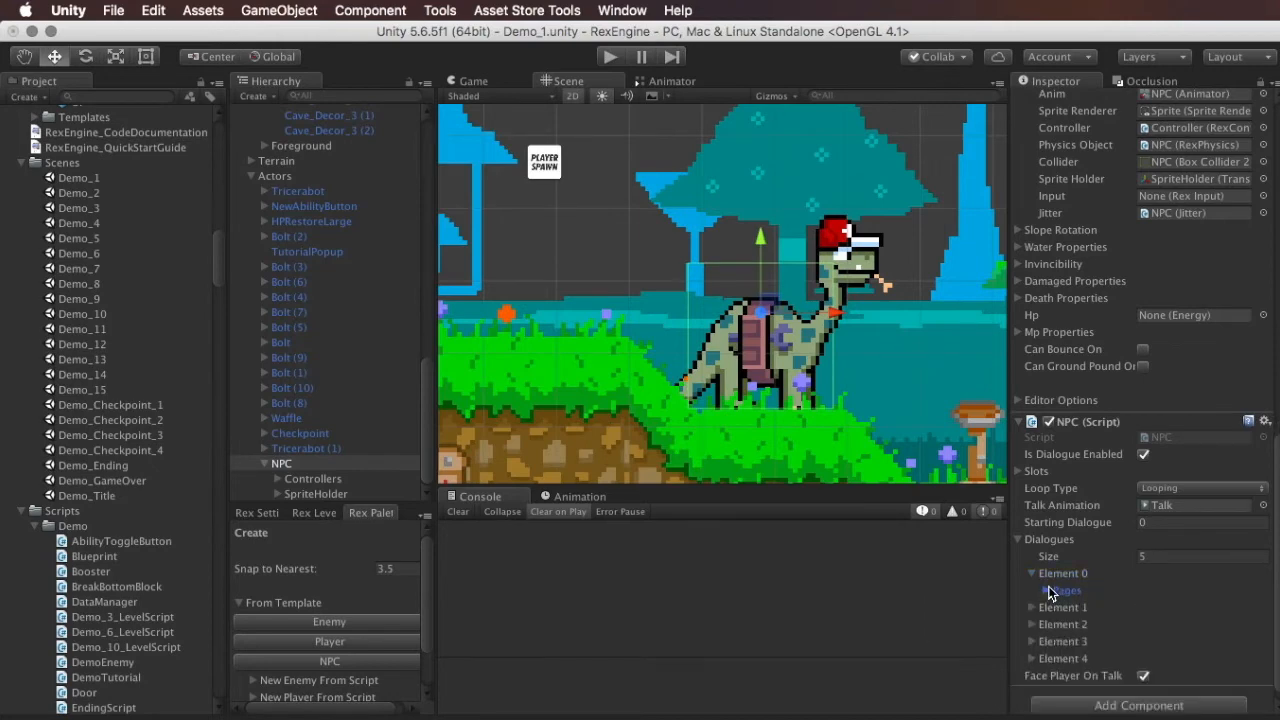
{"action": "left_click", "coordinate": [1036, 590]}
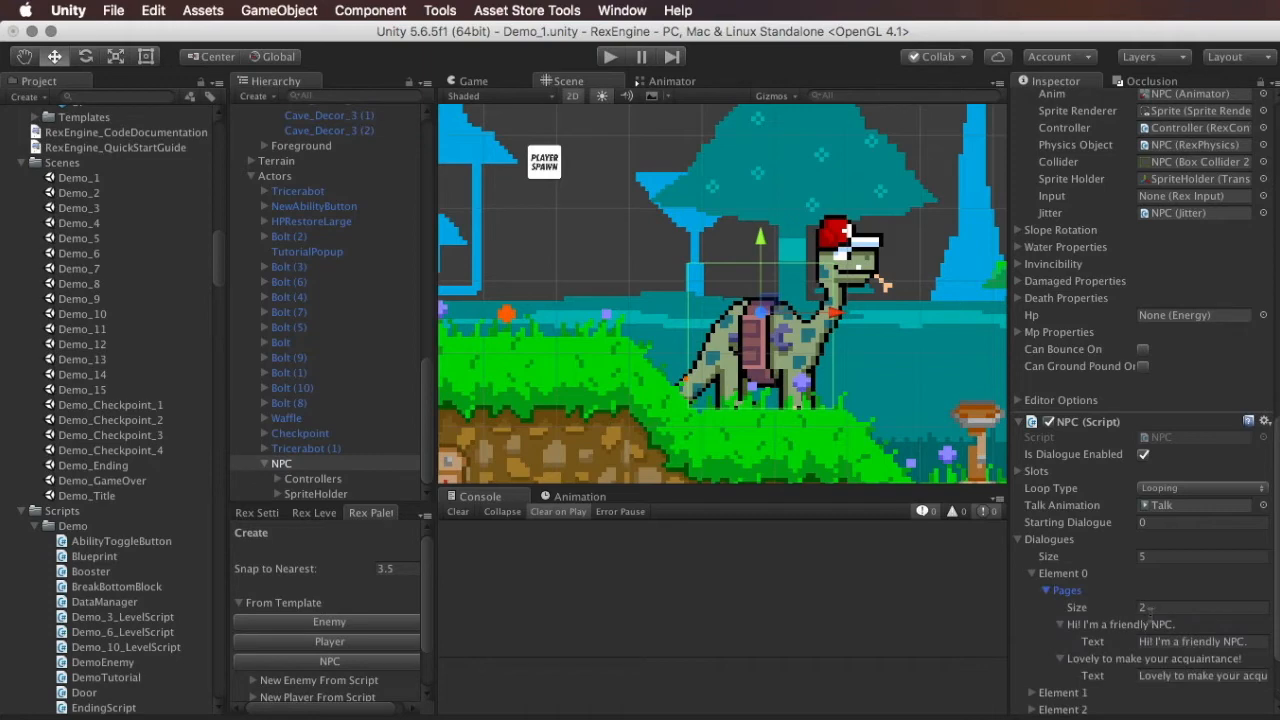
{"action": "scroll", "scroll_direction": "down", "scroll_amount": 3}
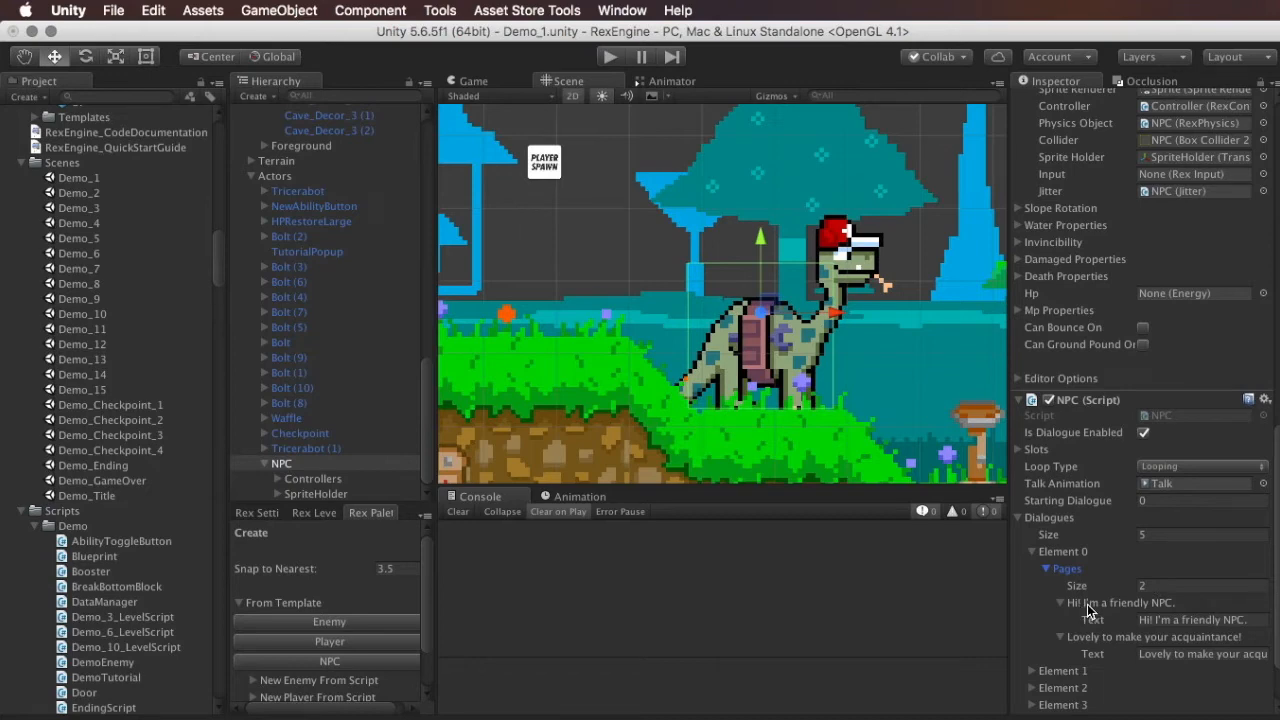
{"action": "mouse_move", "coordinate": [1080, 598]}
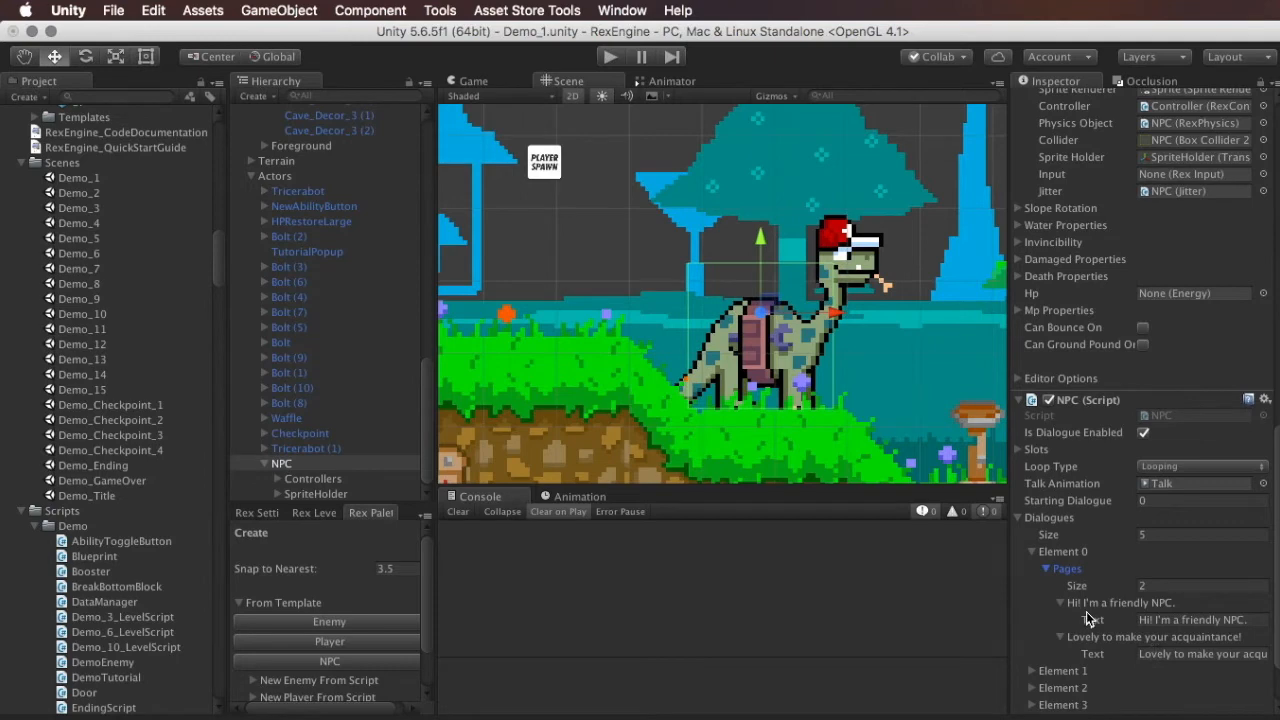
{"action": "scroll", "scroll_direction": "down", "scroll_amount": 3}
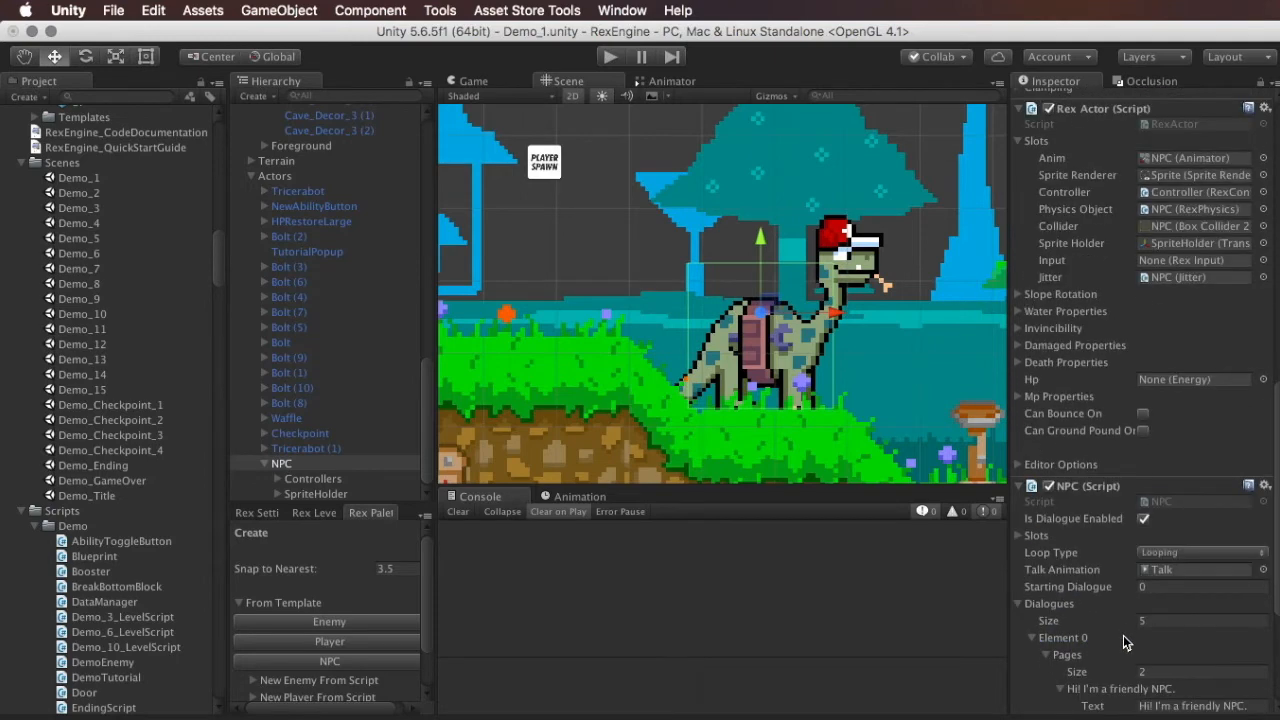
{"action": "scroll", "scroll_direction": "down", "scroll_amount": 3}
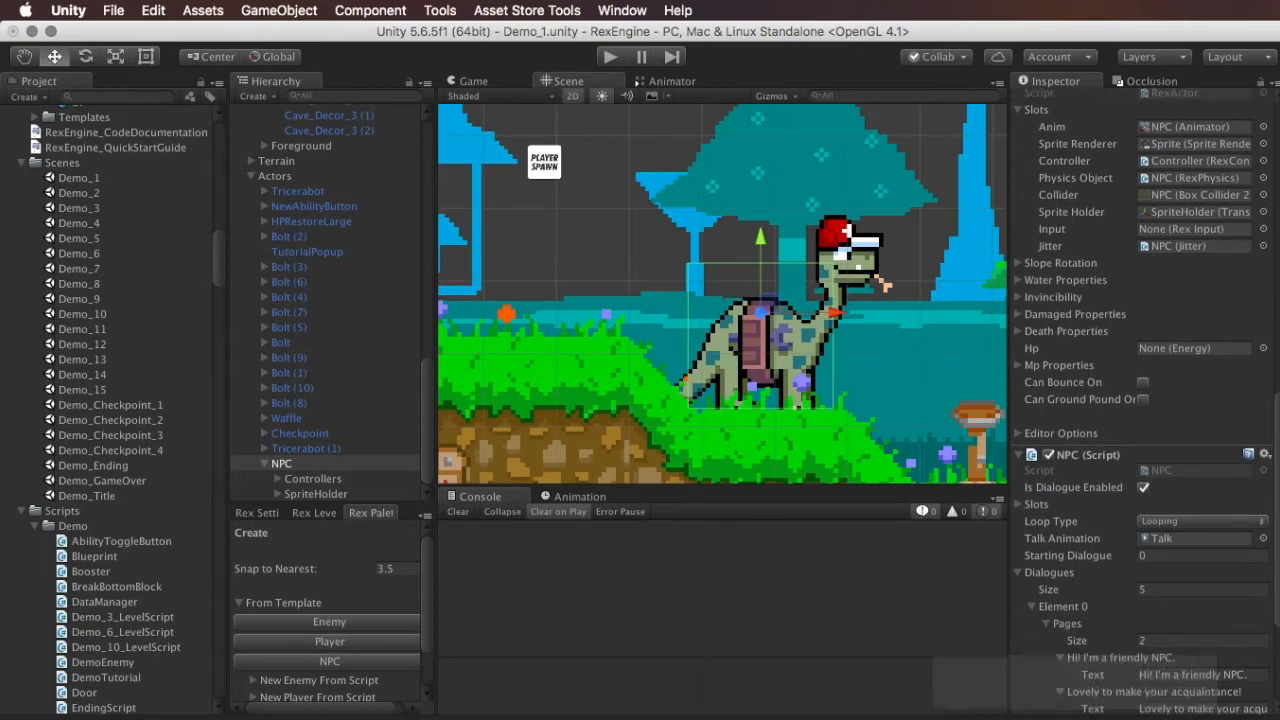
{"action": "scroll", "scroll_direction": "down", "scroll_amount": 3}
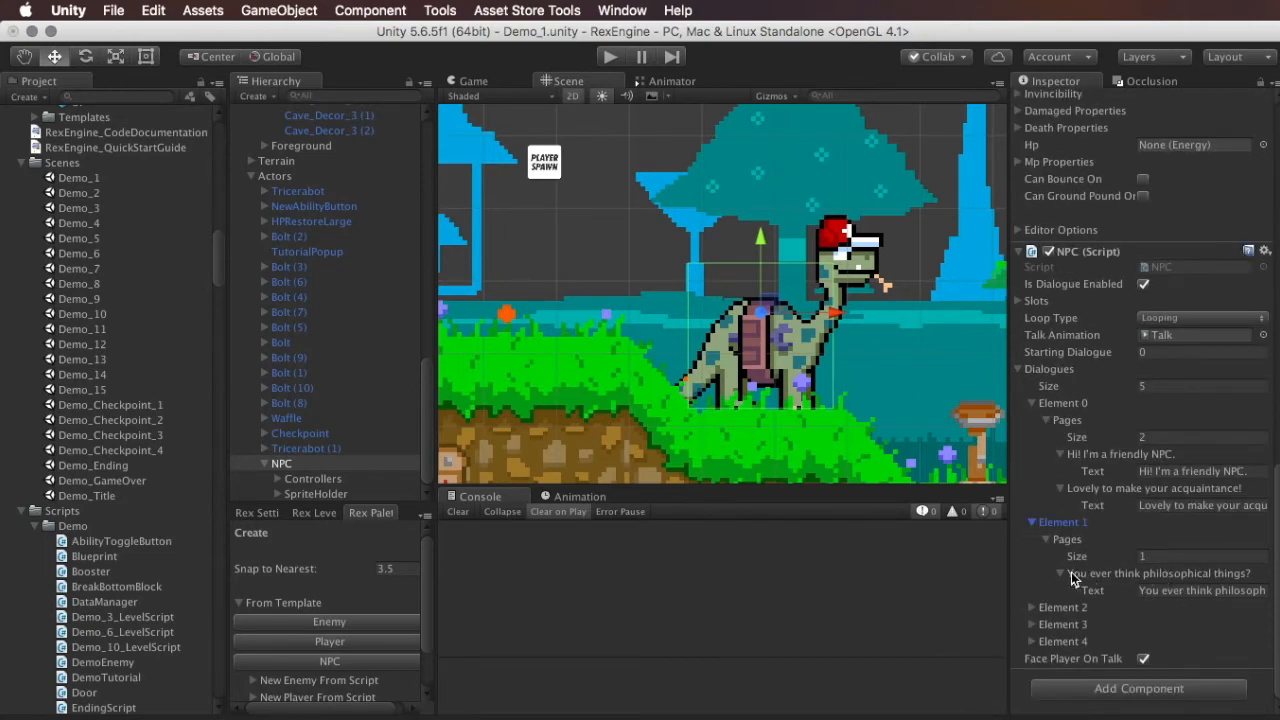
{"action": "left_click", "coordinate": [1060, 572]}
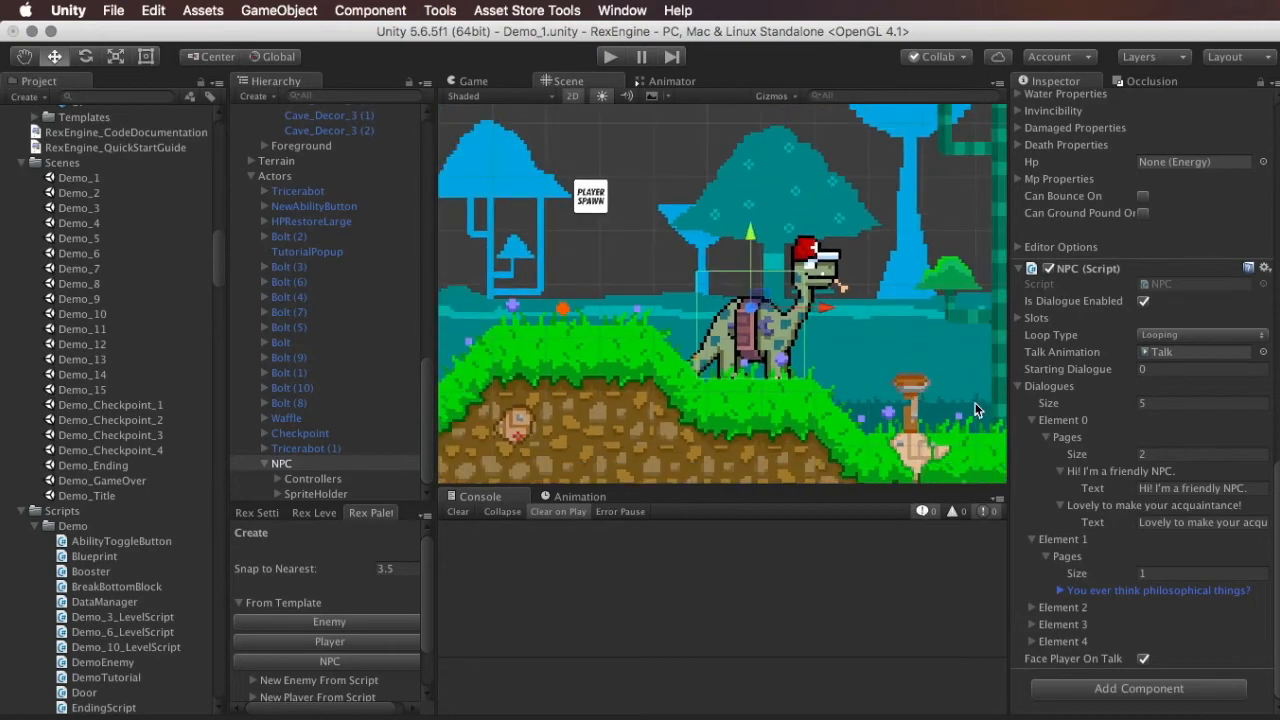
{"action": "scroll", "scroll_direction": "down", "scroll_amount": 3}
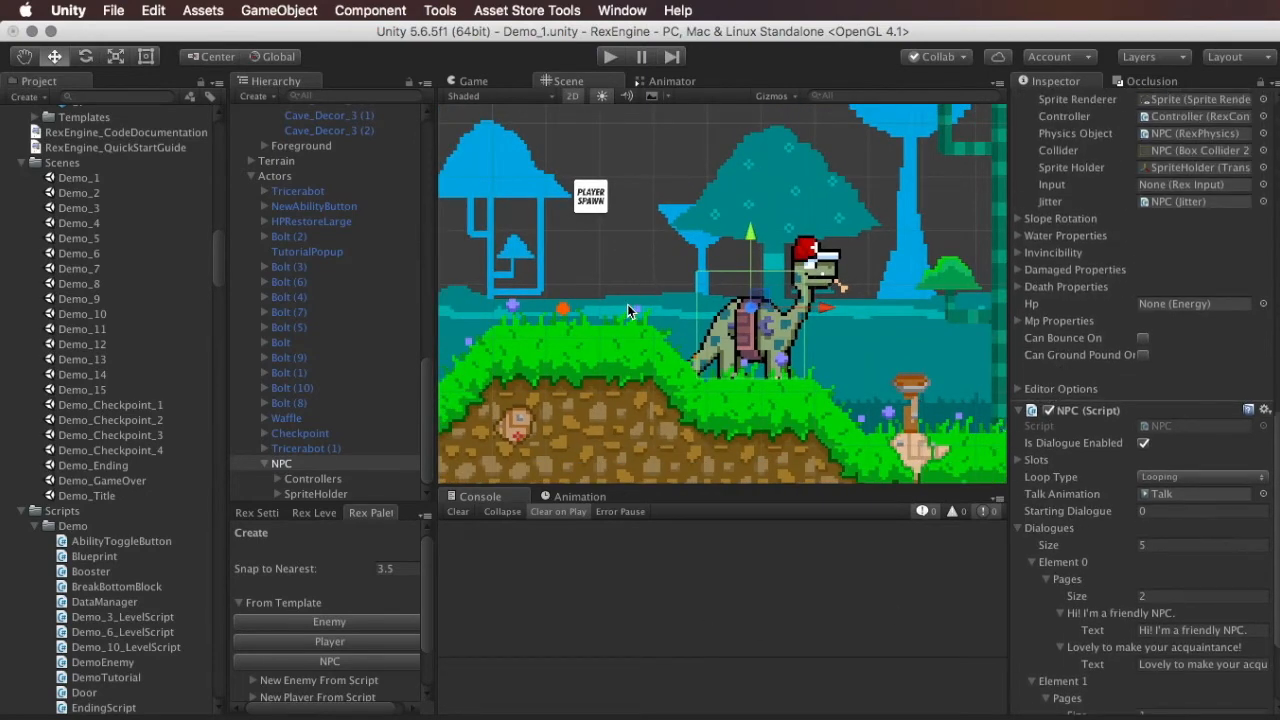
{"action": "scroll", "scroll_direction": "down", "scroll_amount": 3}
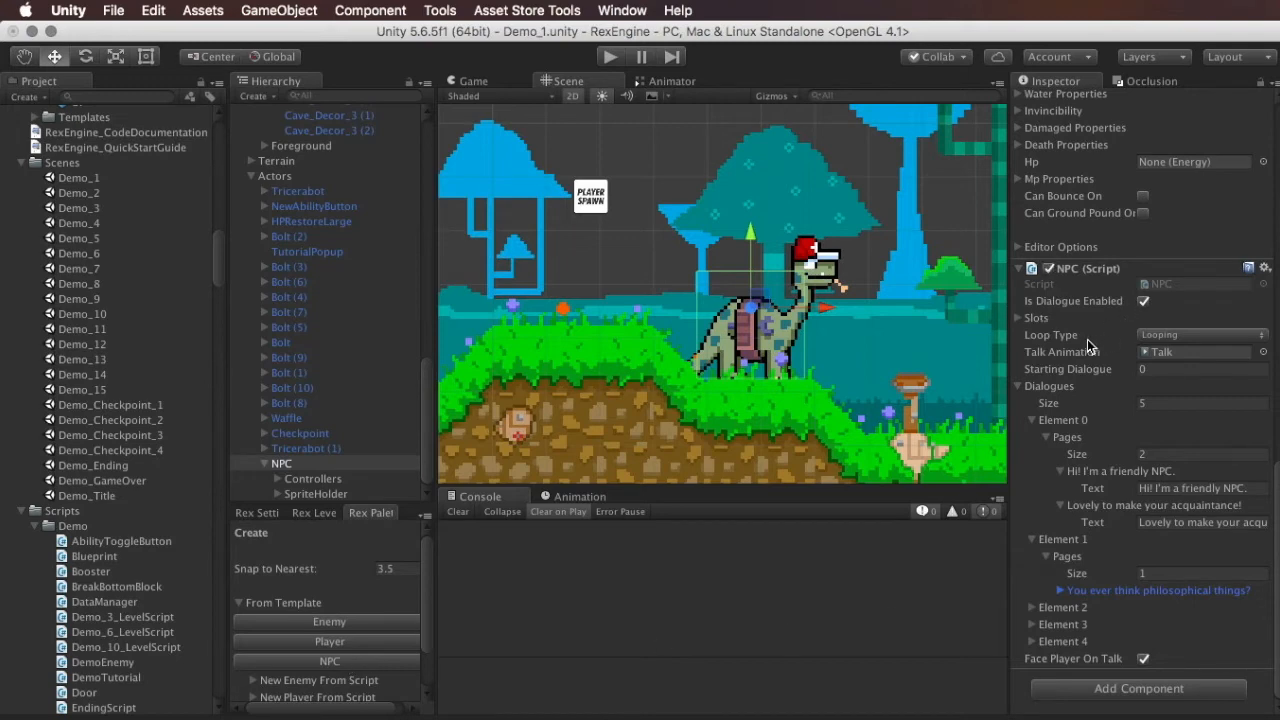
{"action": "mouse_move", "coordinate": [1116, 456]}
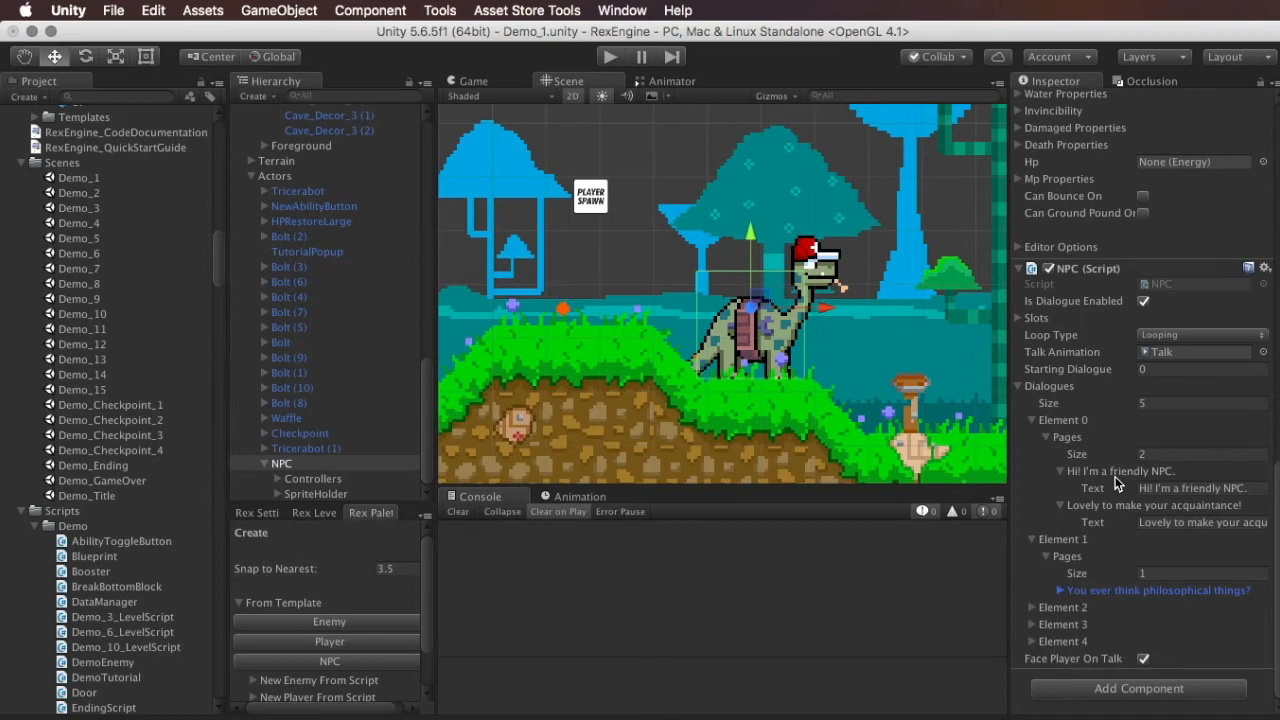
{"action": "mouse_move", "coordinate": [1118, 482]}
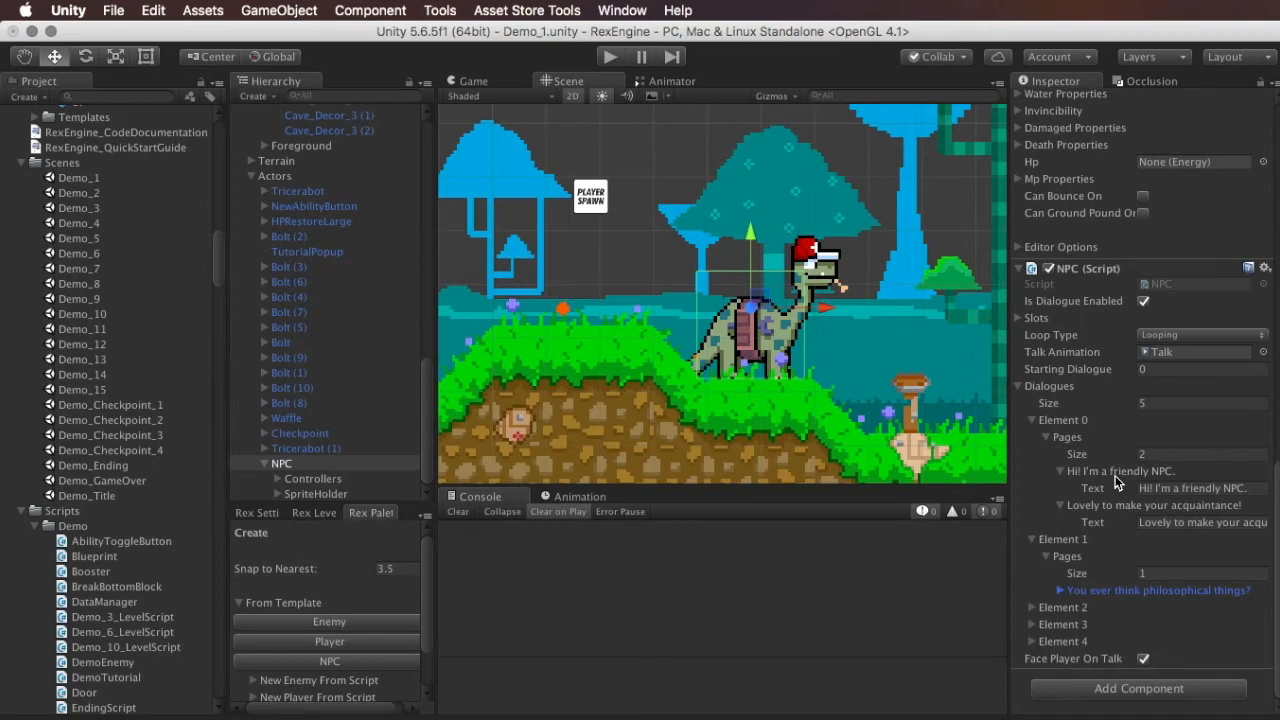
{"action": "scroll", "scroll_direction": "down", "scroll_amount": 3}
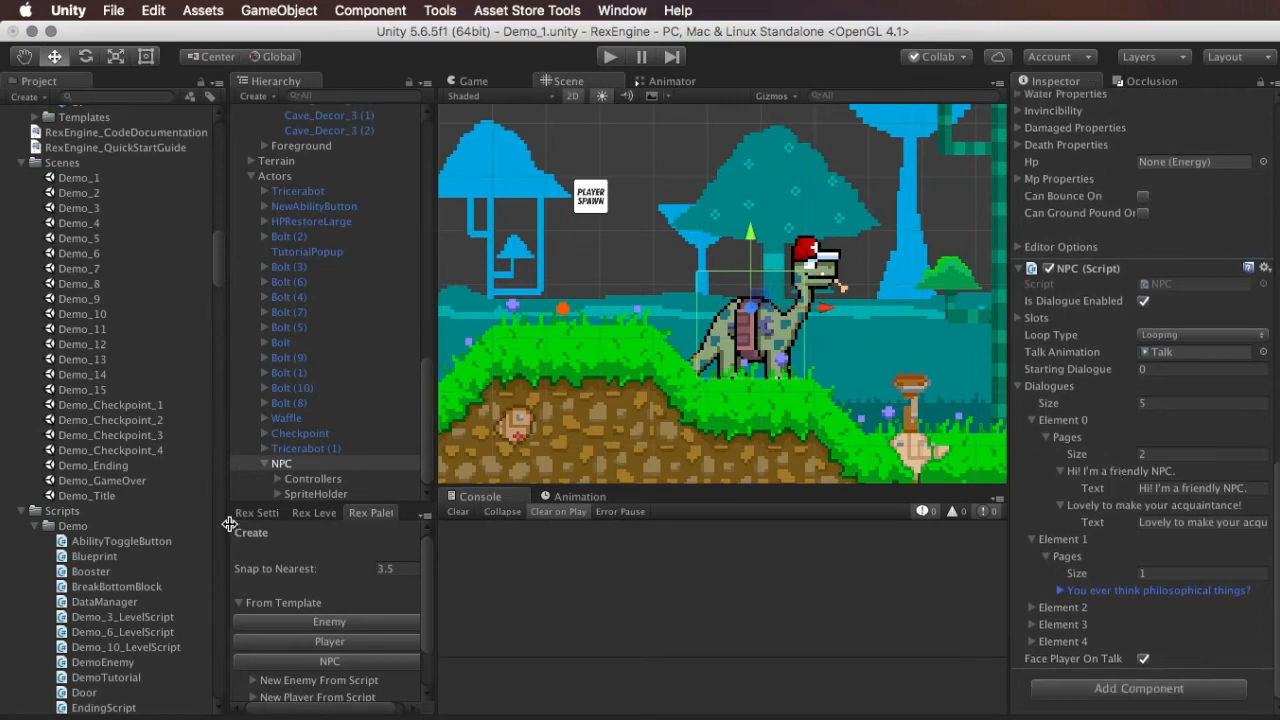
- Inspect the Controller child's Enemy AI script, then reselect the NPC object's own components
{"action": "left_click", "coordinate": [282, 464]}
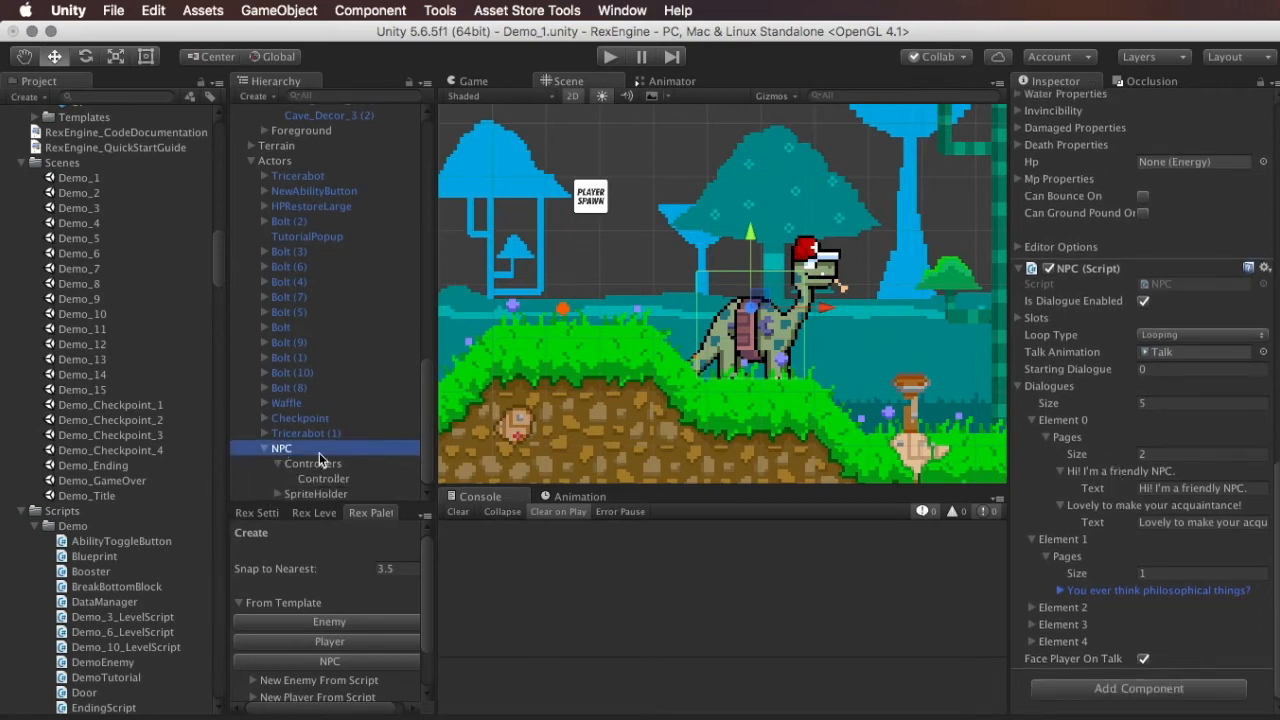
{"action": "left_click", "coordinate": [322, 478]}
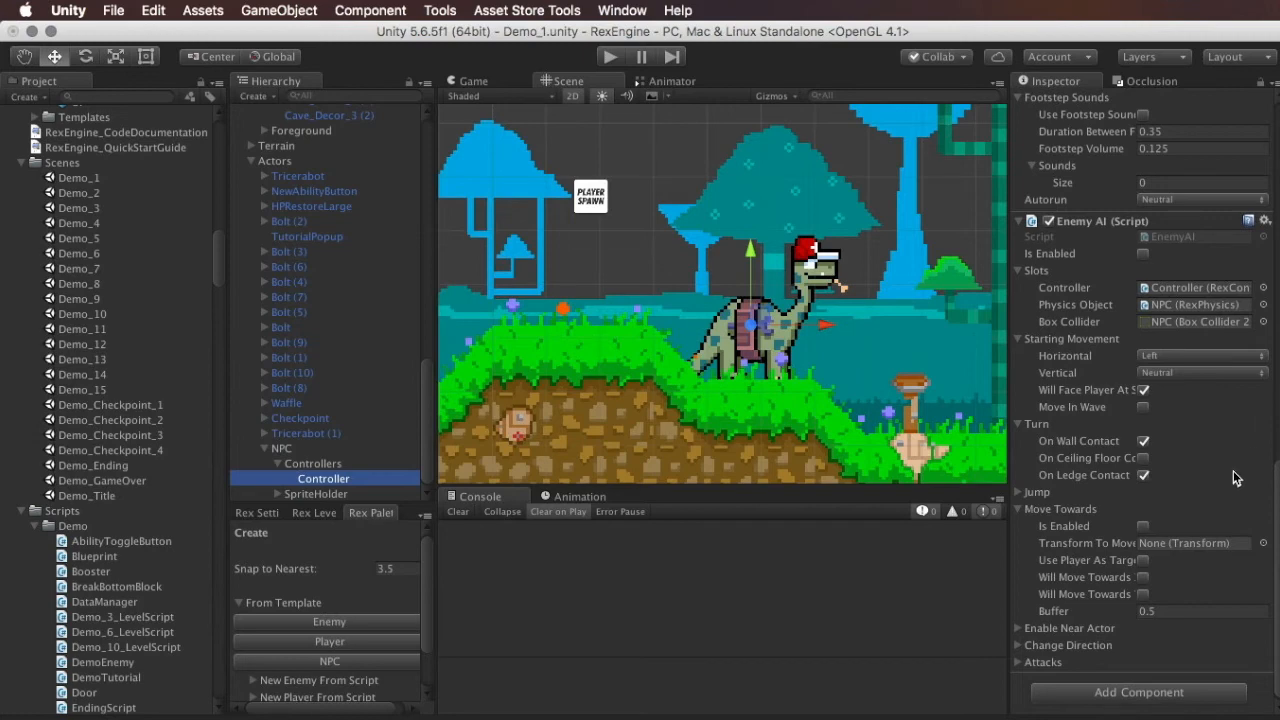
{"action": "mouse_move", "coordinate": [1110, 464]}
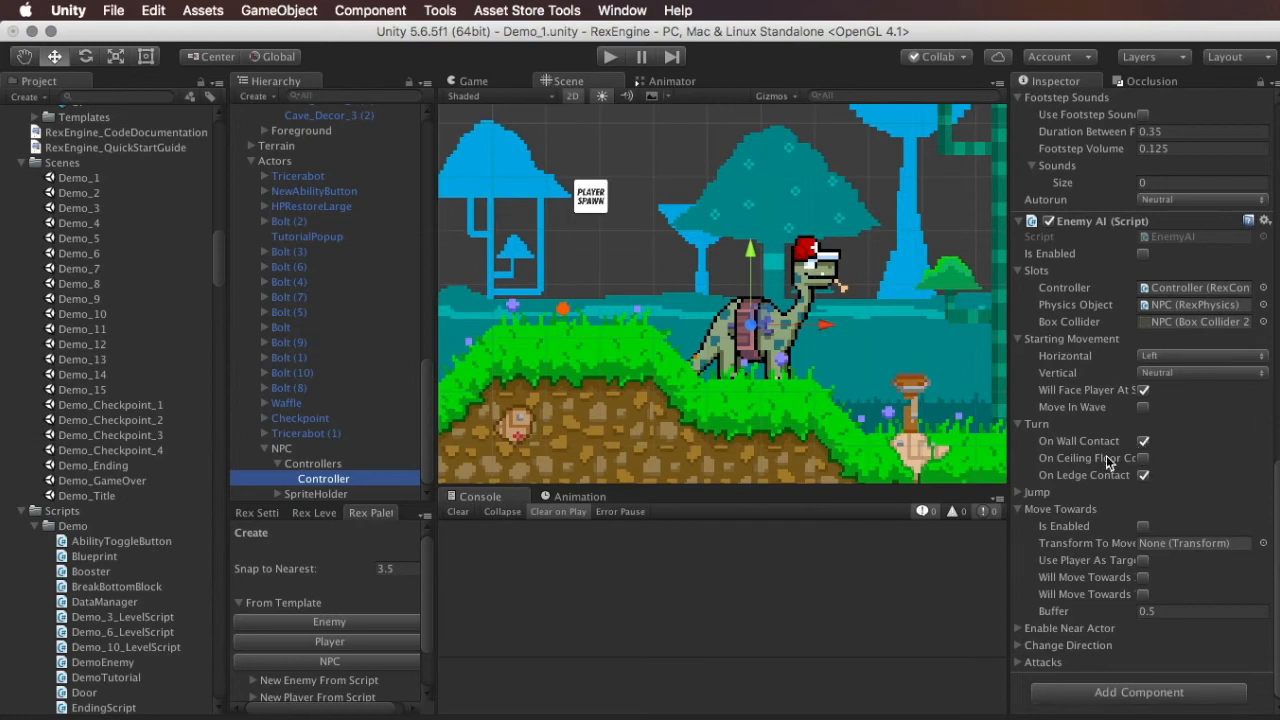
{"action": "mouse_move", "coordinate": [718, 336]}
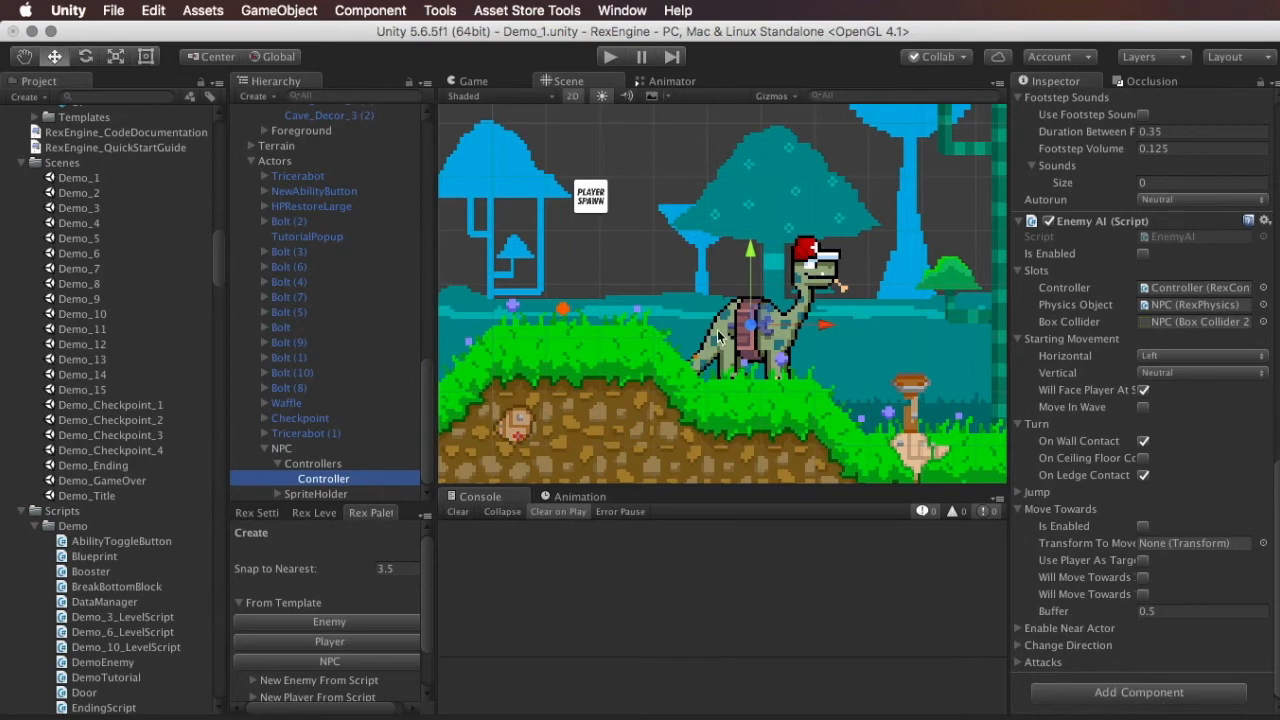
{"action": "mouse_move", "coordinate": [1150, 262]}
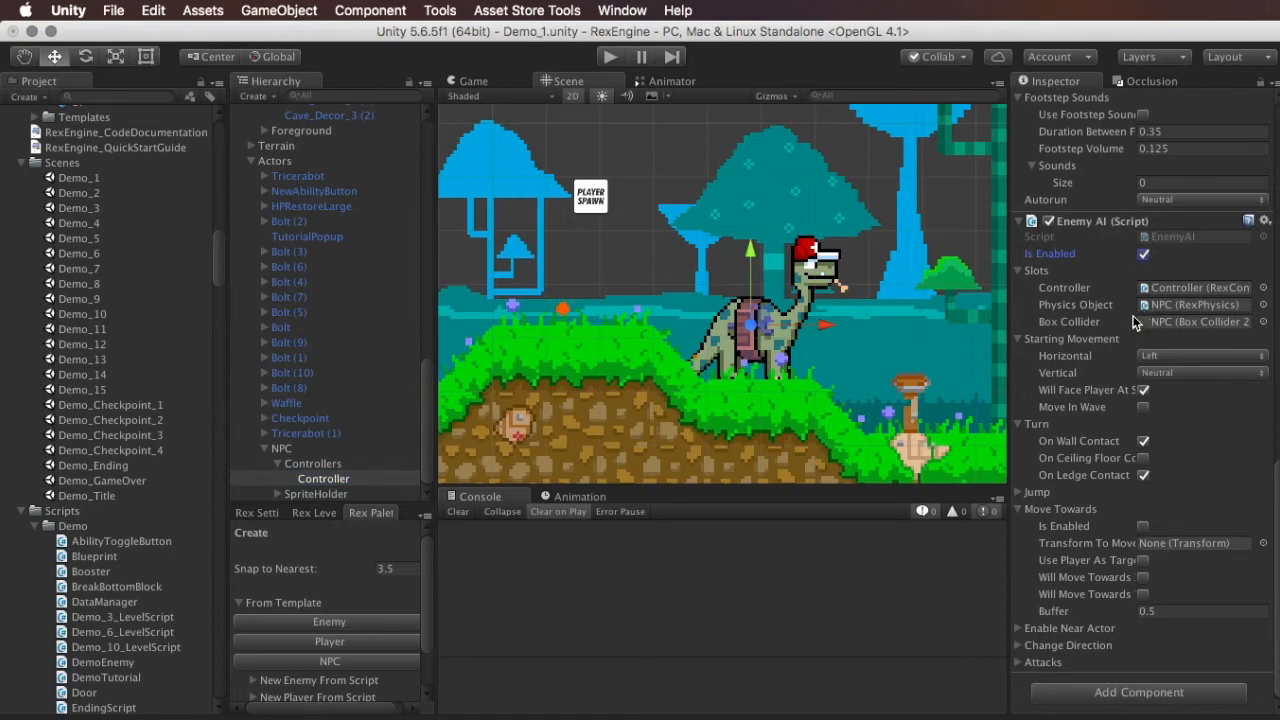
{"action": "mouse_move", "coordinate": [1160, 368]}
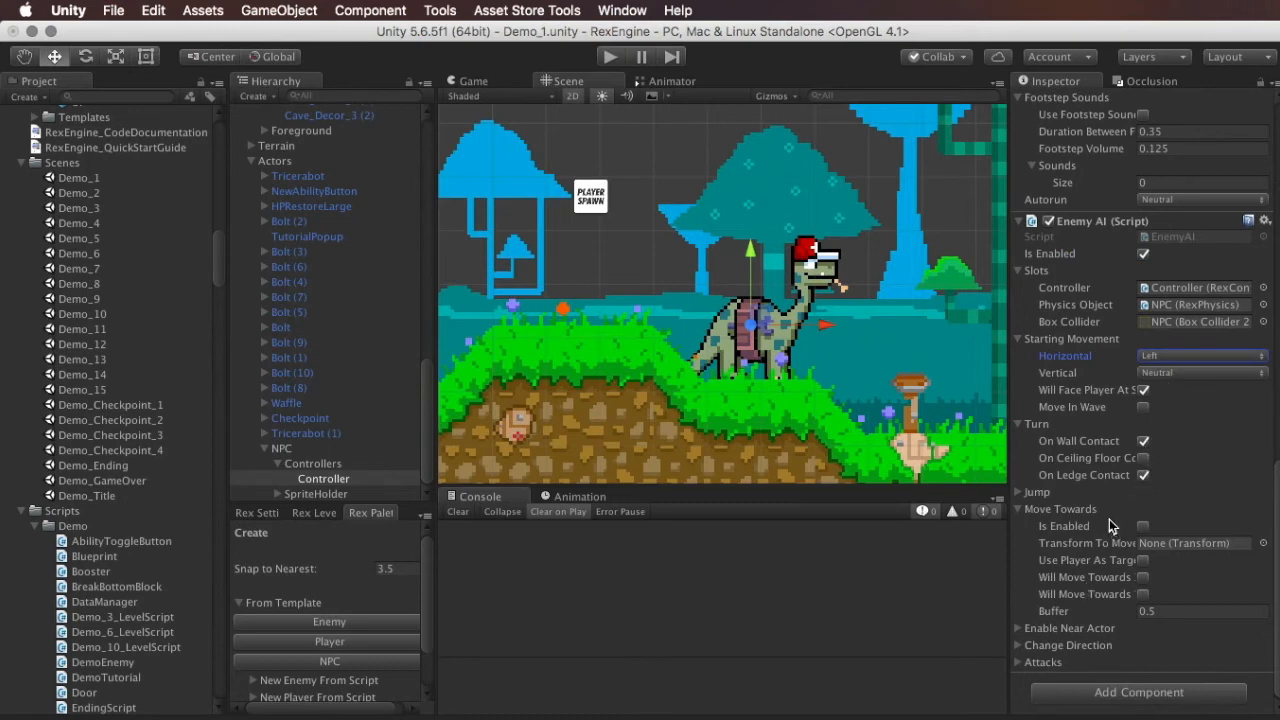
{"action": "left_click", "coordinate": [1144, 442]}
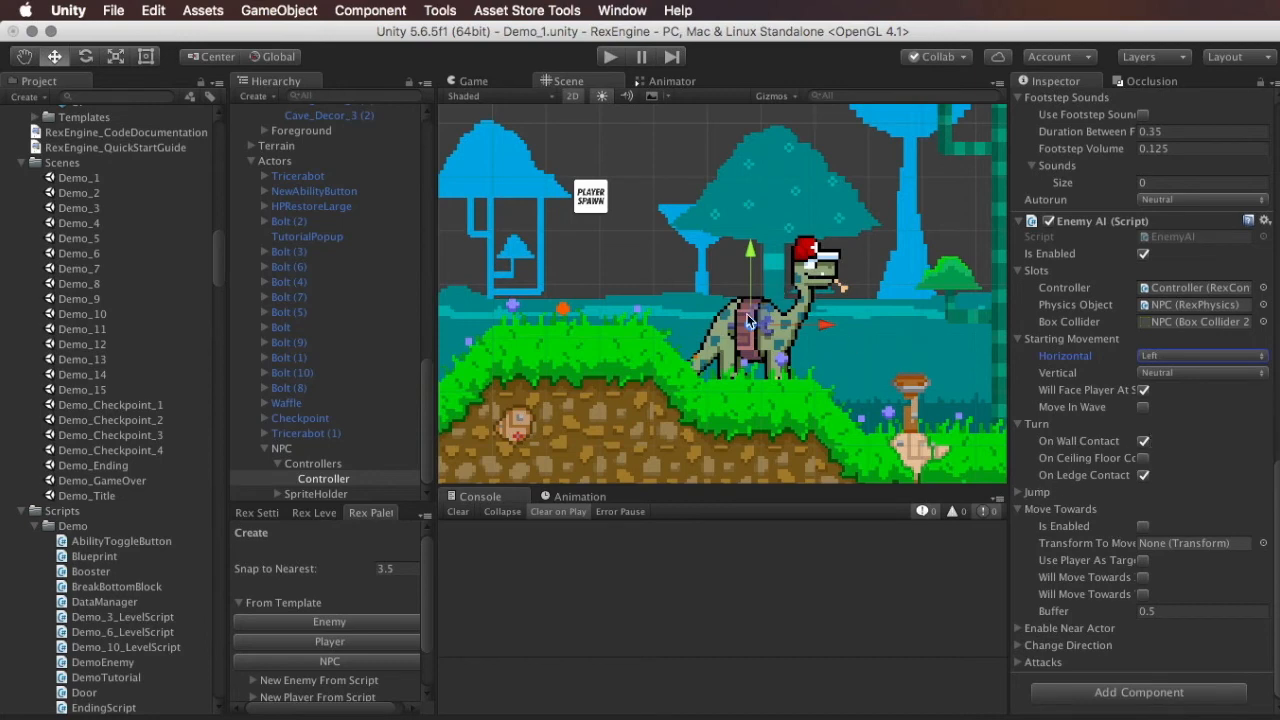
{"action": "left_click", "coordinate": [280, 448]}
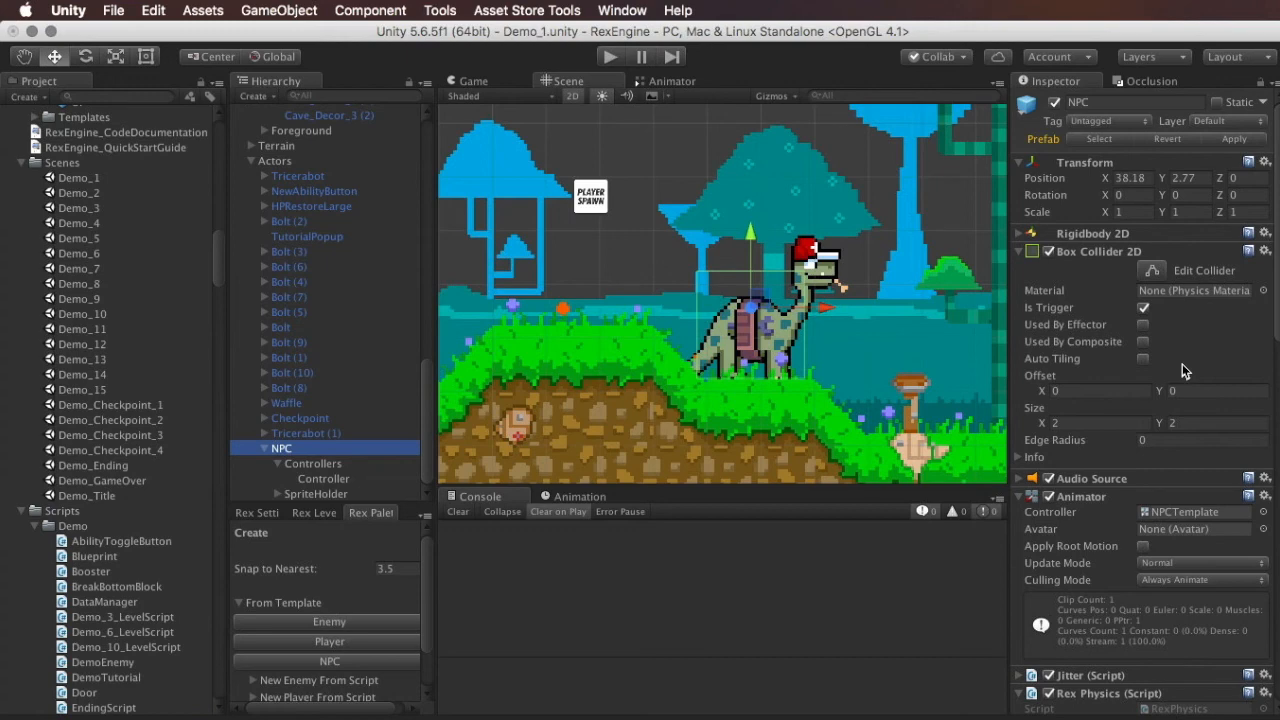
{"action": "mouse_move", "coordinate": [1138, 130]}
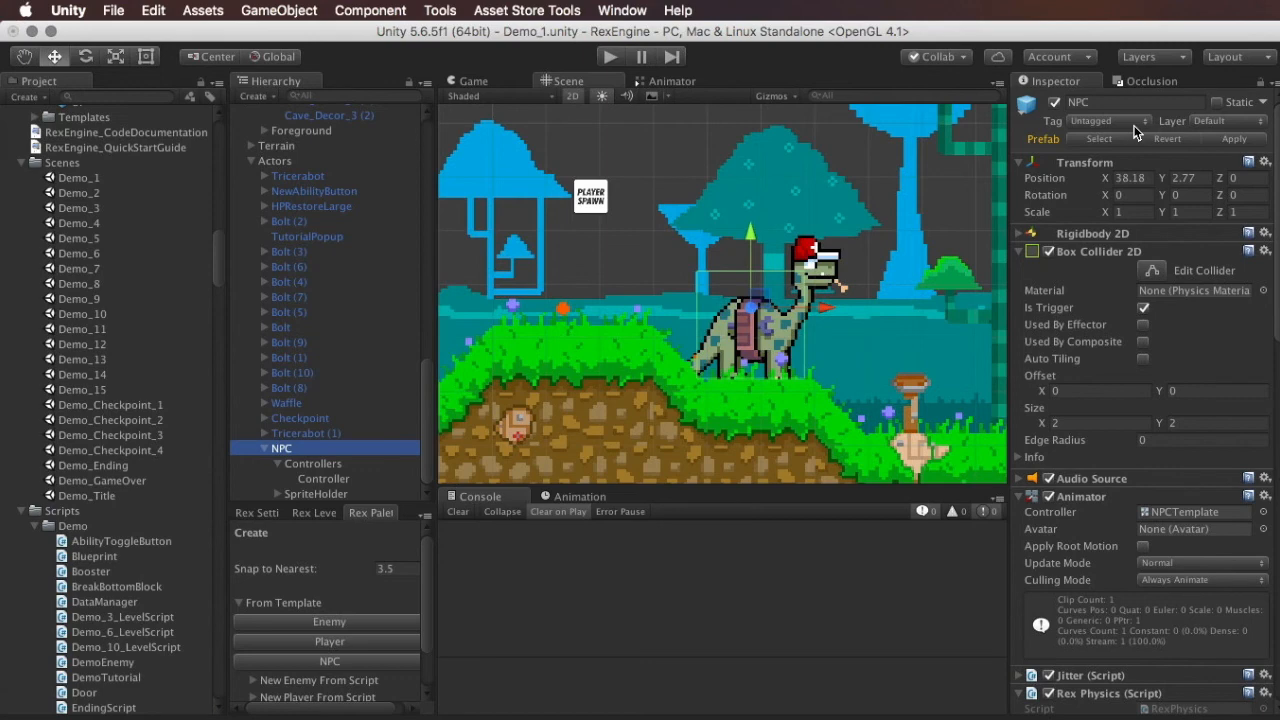
{"action": "left_click", "coordinate": [1104, 122]}
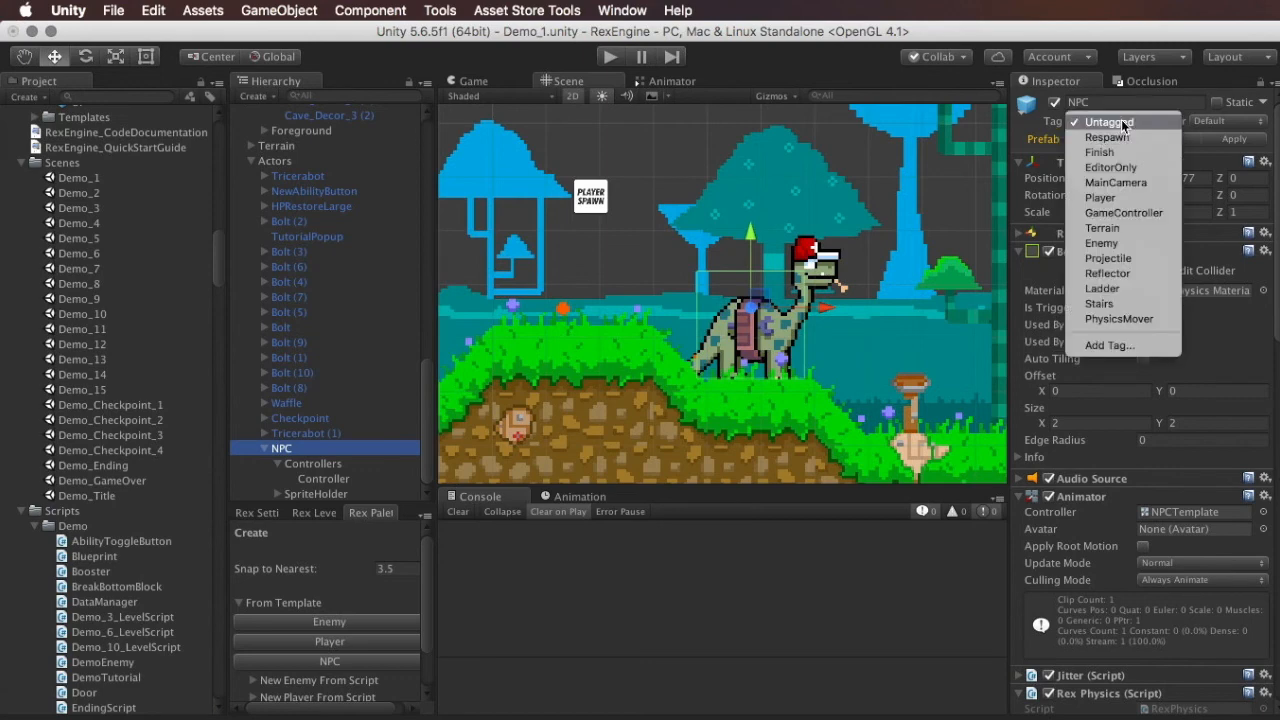
{"action": "mouse_move", "coordinate": [1150, 132]}
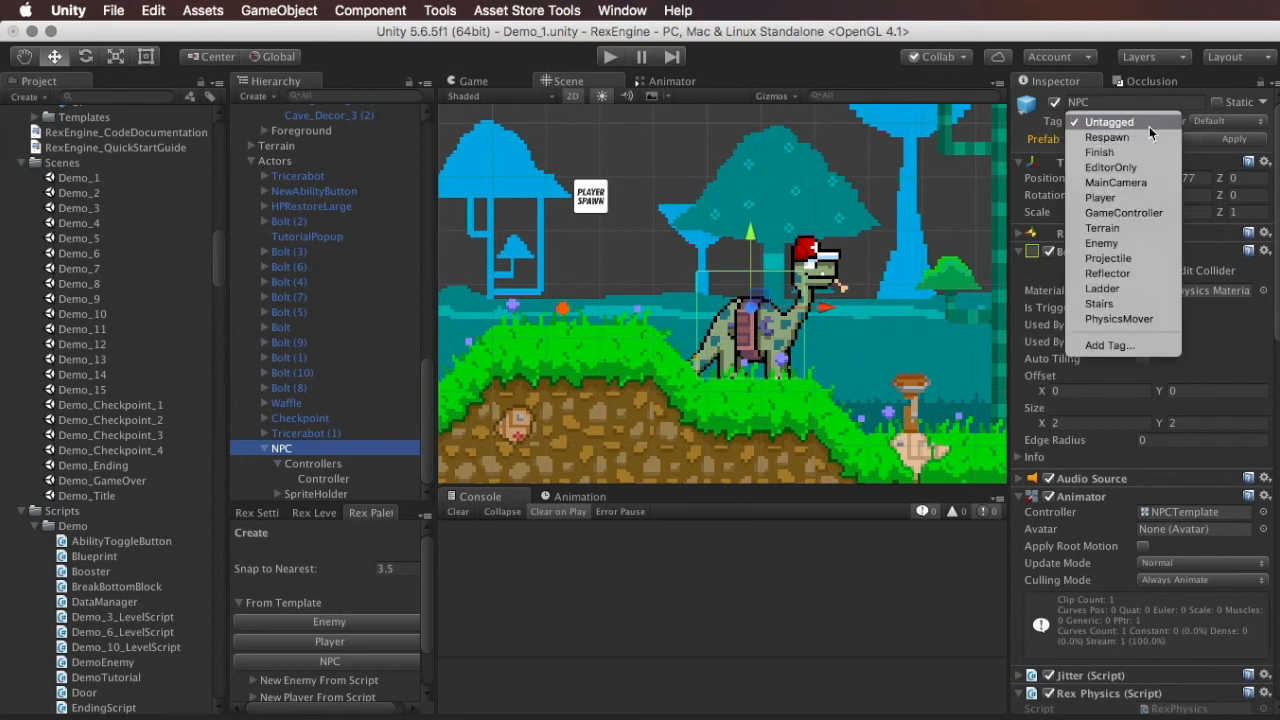
{"action": "mouse_move", "coordinate": [1100, 244]}
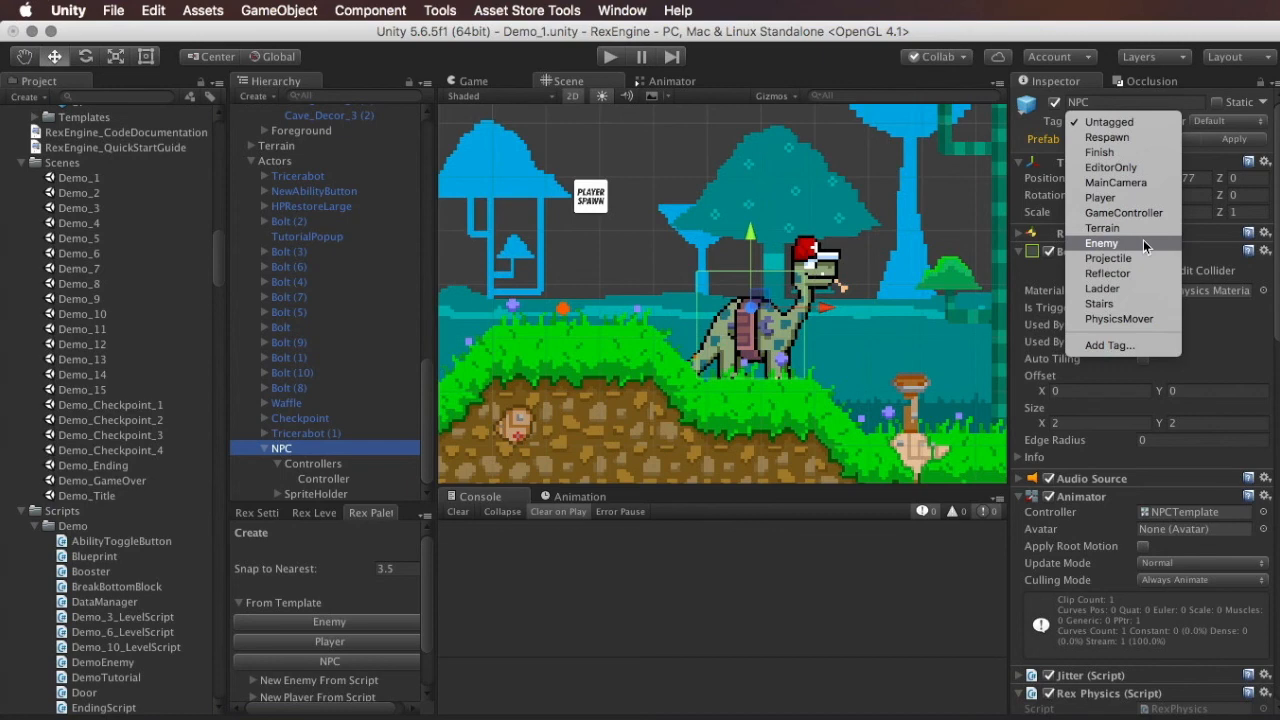
{"action": "mouse_move", "coordinate": [1124, 182]}
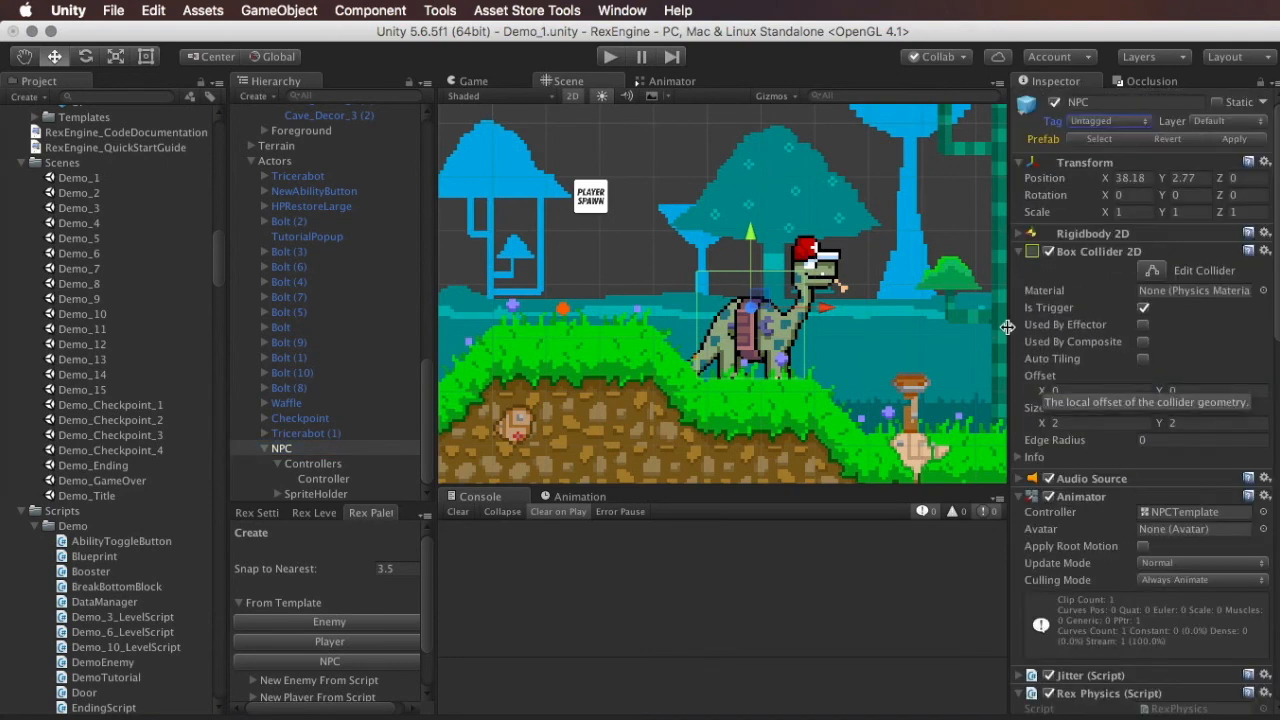
{"action": "mouse_move", "coordinate": [736, 180]}
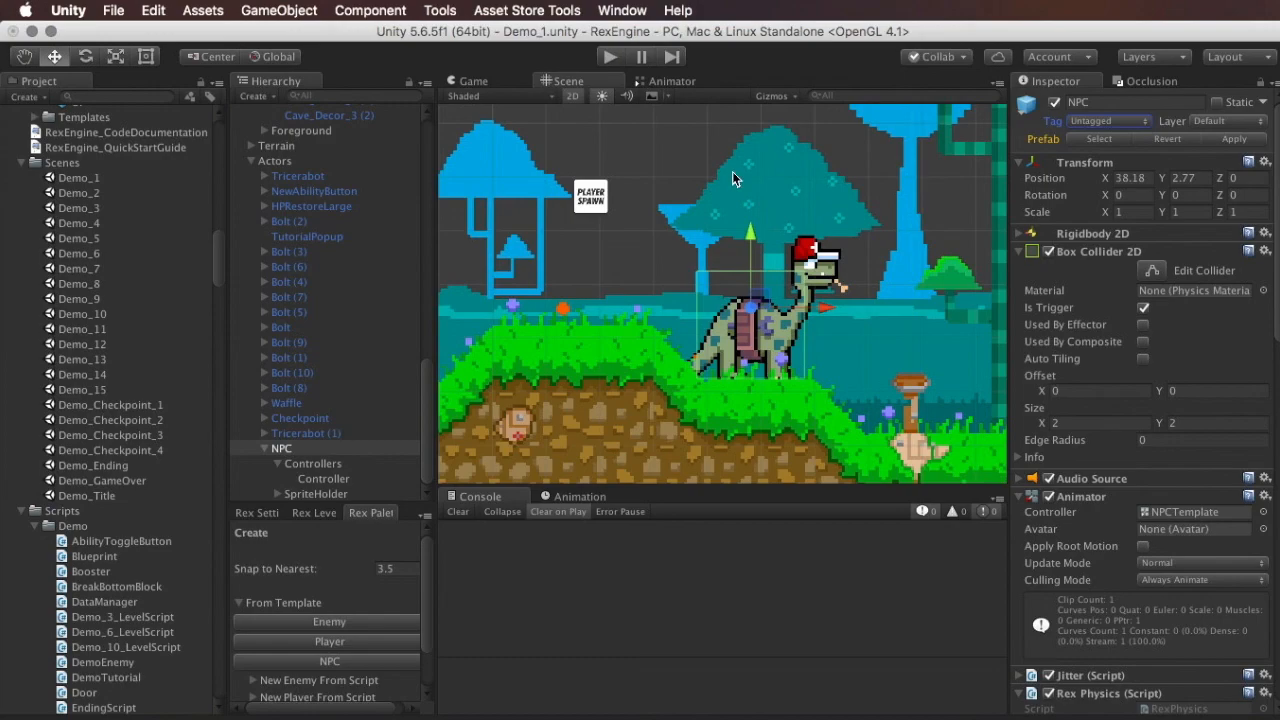
{"action": "mouse_move", "coordinate": [700, 170]}
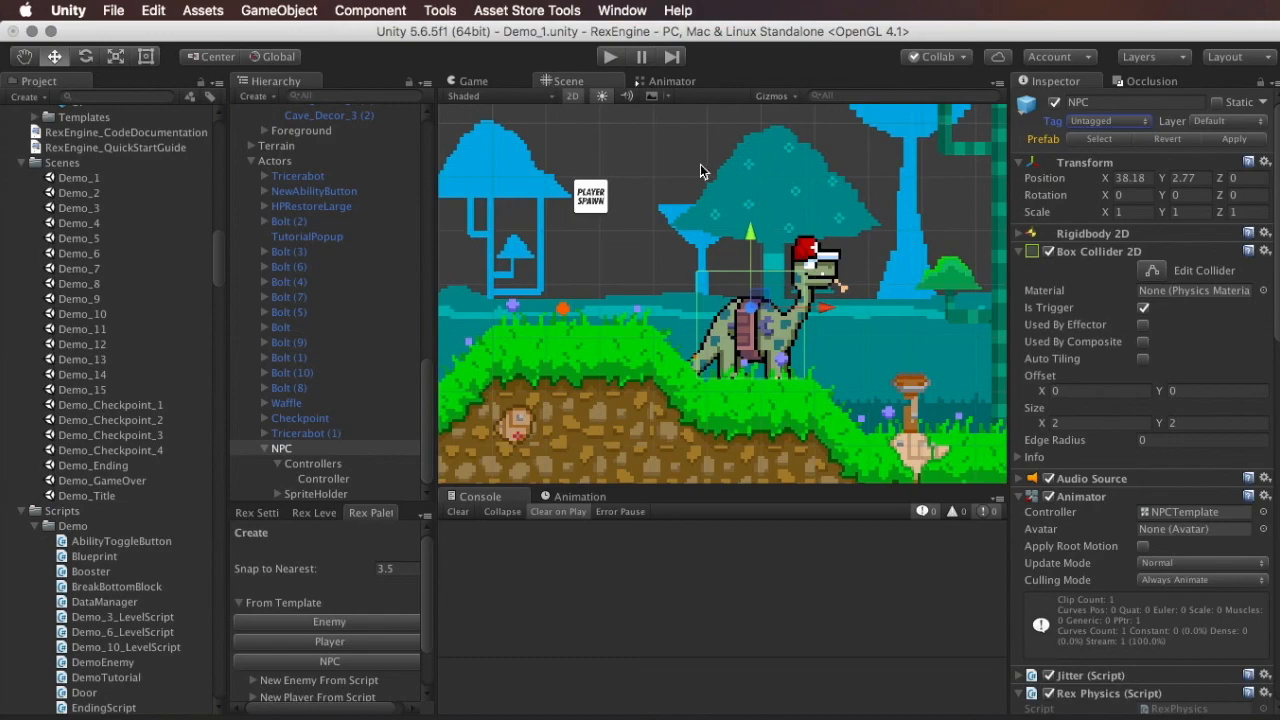